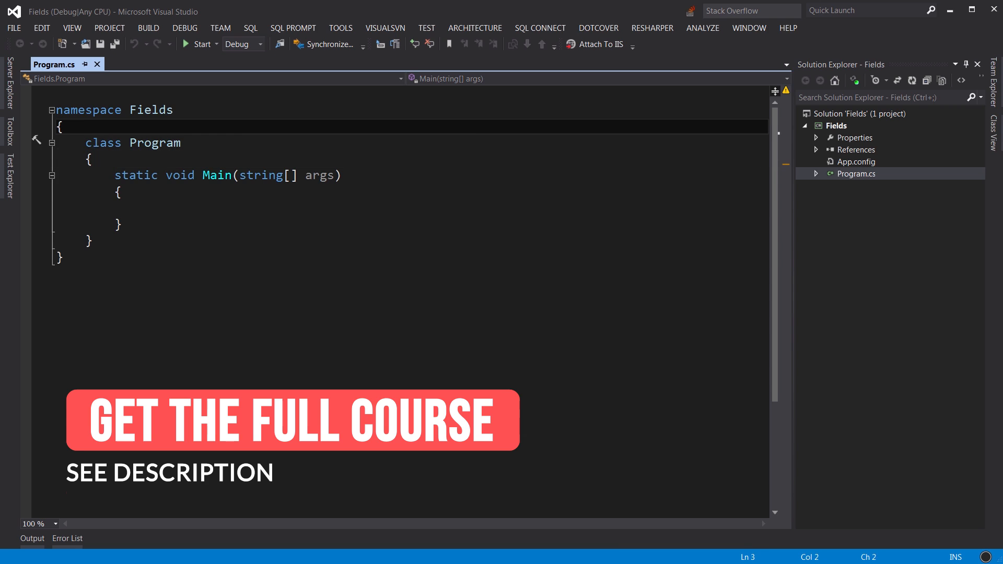
# Step: Write a public Customer class with int Id and string Name fields
pyautogui.write('public class Customer')
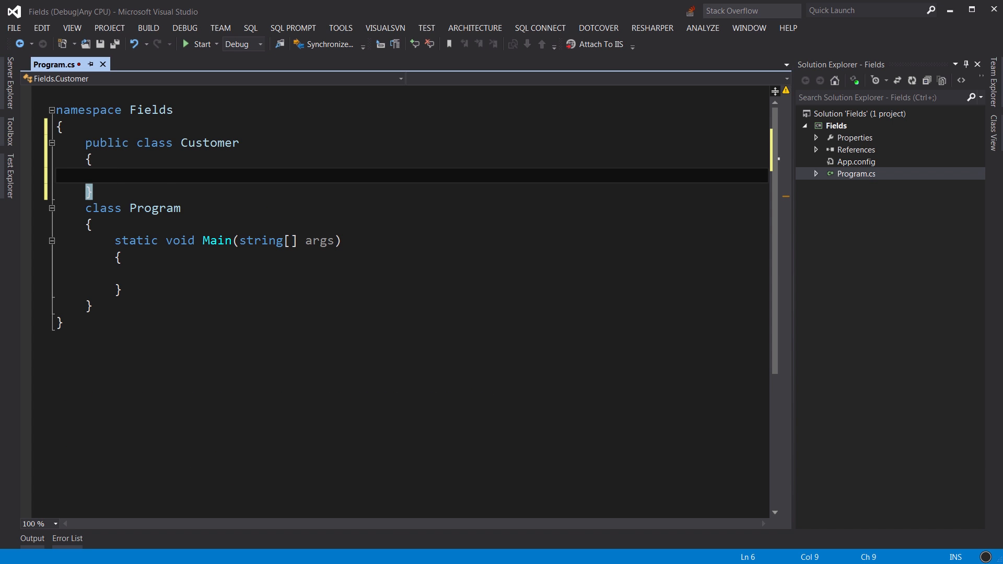
pyautogui.write('public int Id;')
pyautogui.write('public st')
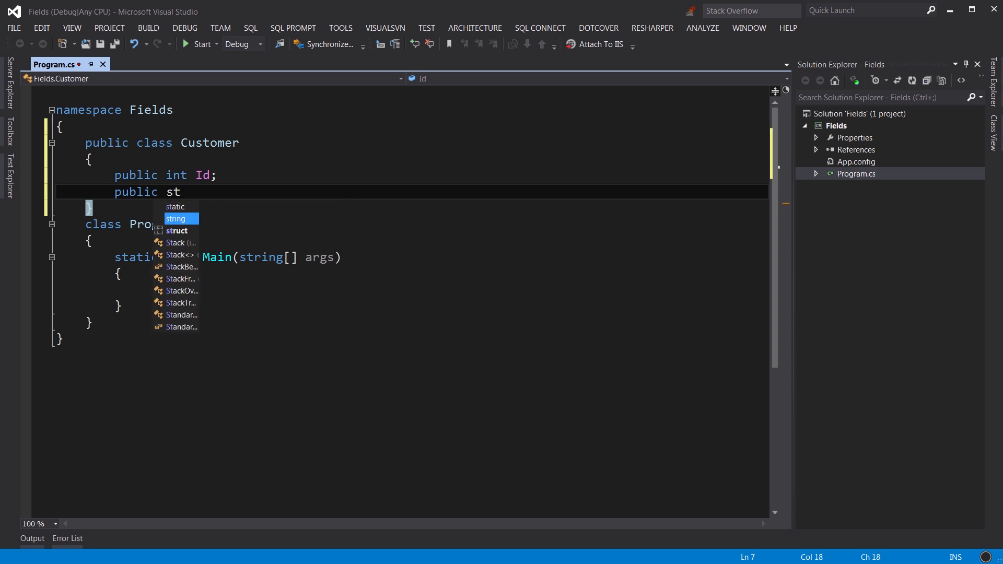
pyautogui.write('ring Name;')
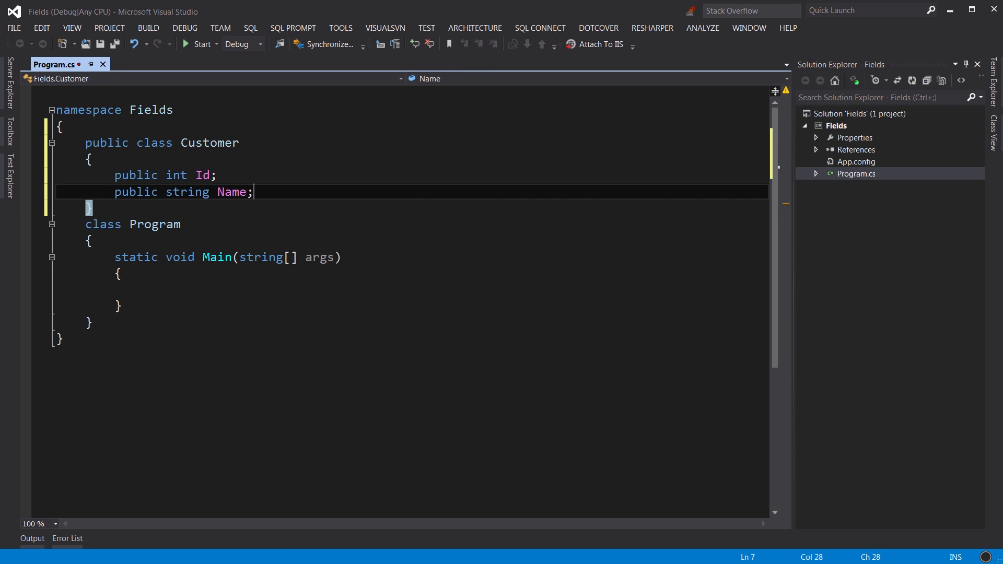
pyautogui.press('Enter')
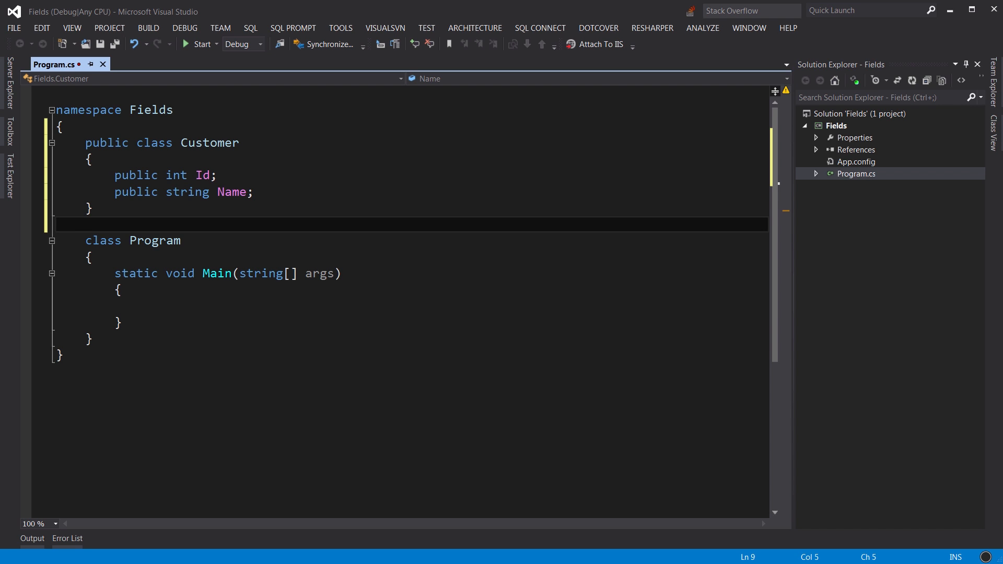
# Step: Add an empty public Order class and a List<Order> Orders field to Customer
pyautogui.write('public class Or')
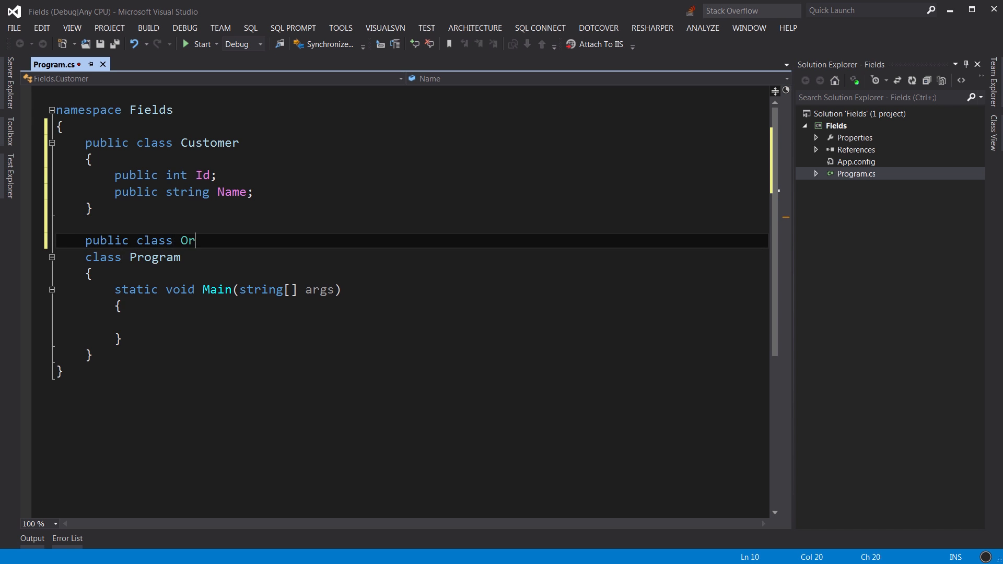
pyautogui.write('der')
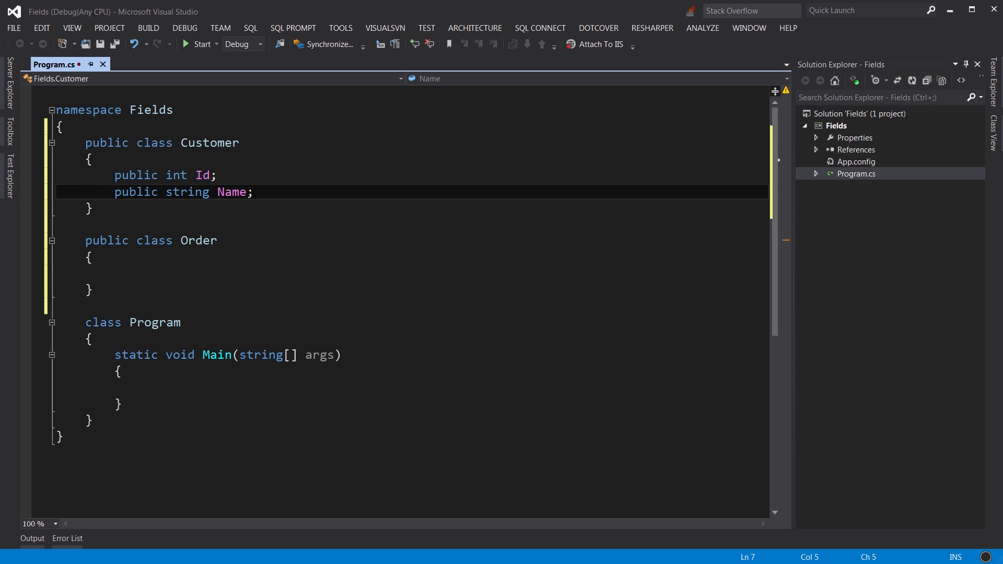
pyautogui.press('Enter')
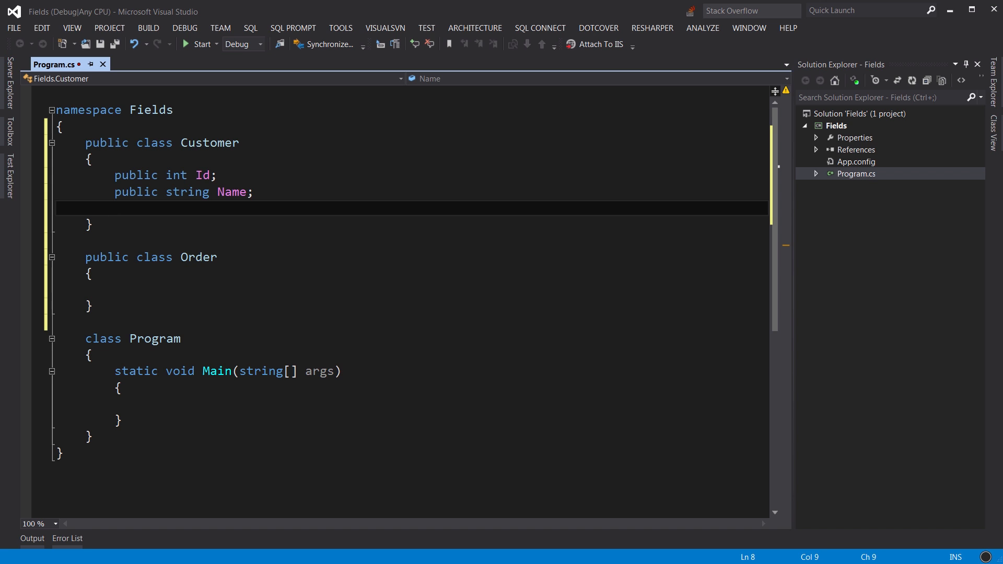
pyautogui.write('public List<Order> Orders')
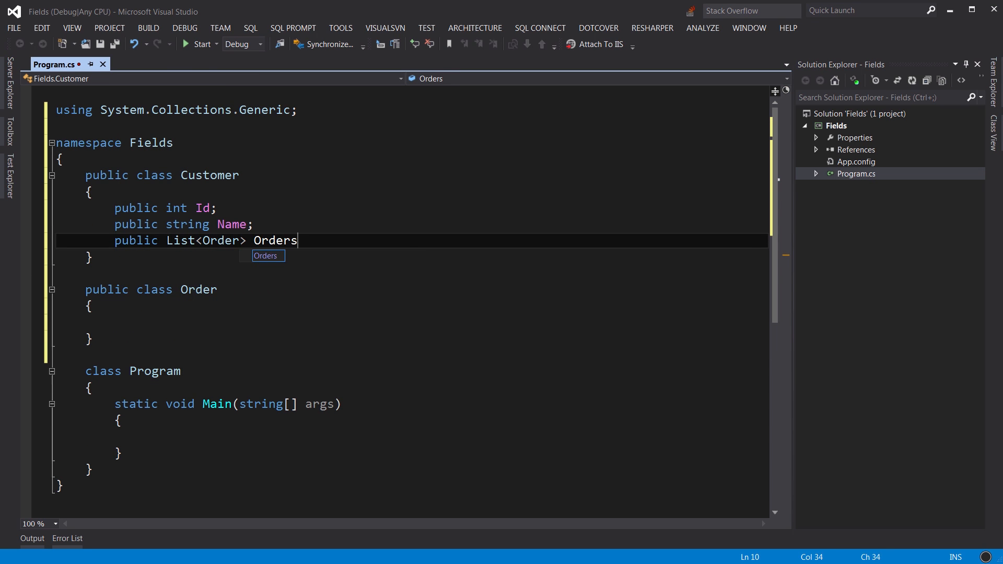
pyautogui.write(';')
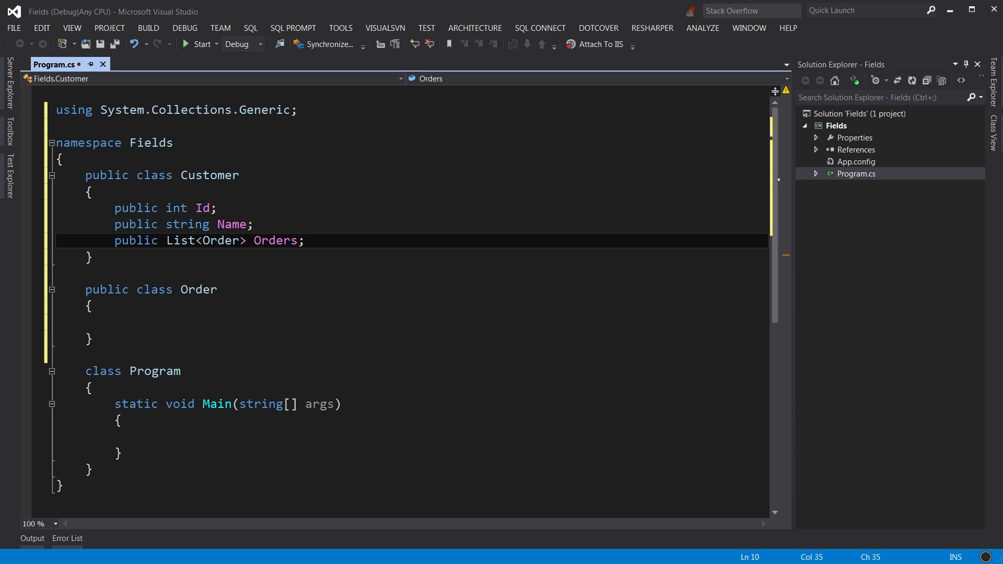
# Step: Add a Customer(int id) constructor that sets this.Id = id
pyautogui.press('Enter')
pyautogui.write('public Customer(')
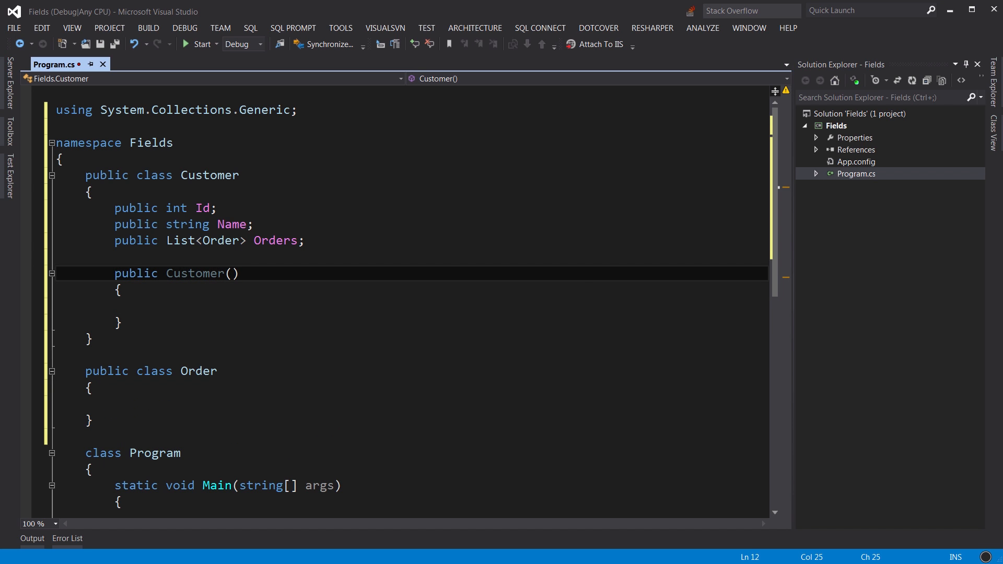
pyautogui.write('int id')
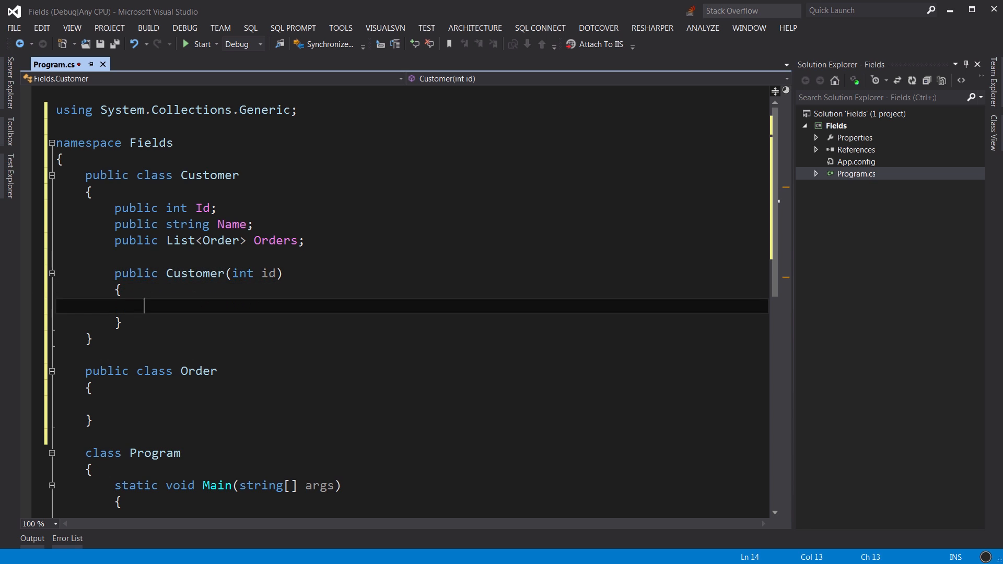
pyautogui.write('this.Id = id;')
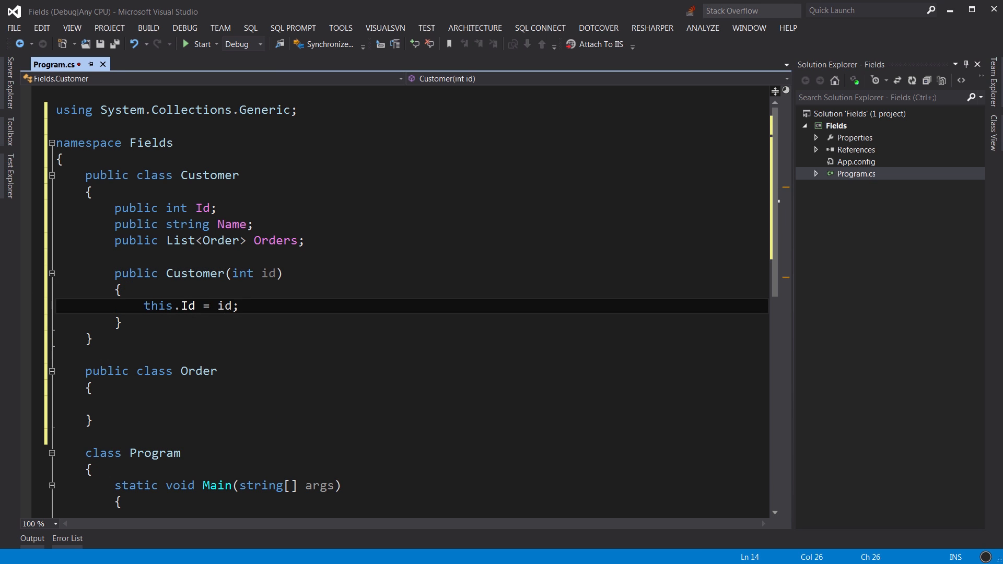
# Step: Add Customer(int id, string name) chaining to this(id) and setting this.Name = name
pyautogui.write('cto')
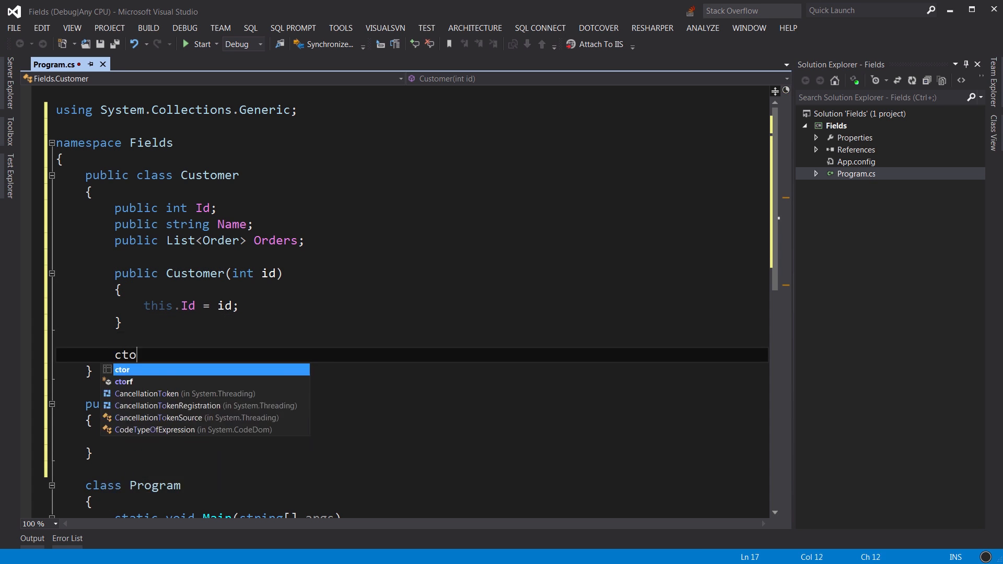
pyautogui.press('Tab')
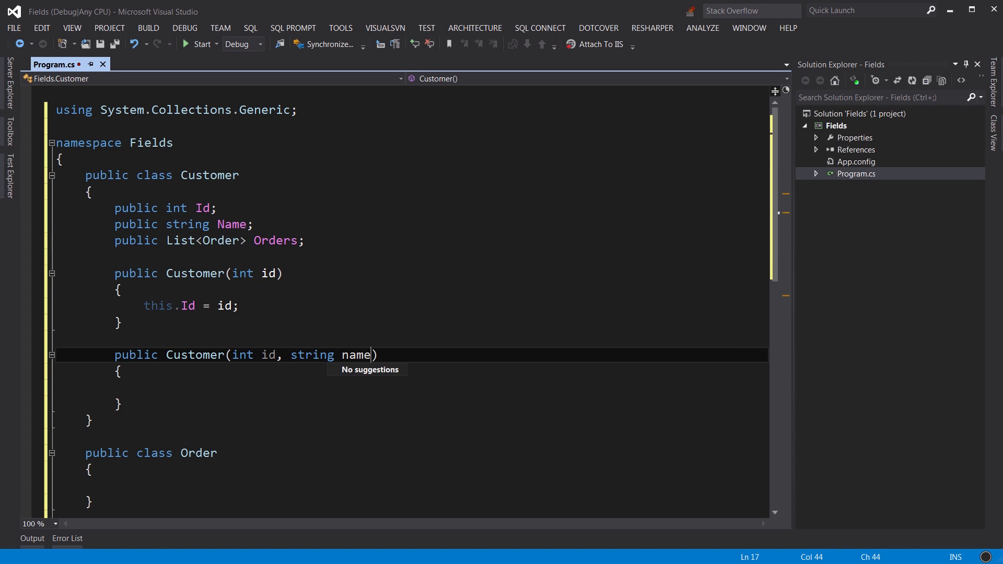
pyautogui.write(')')
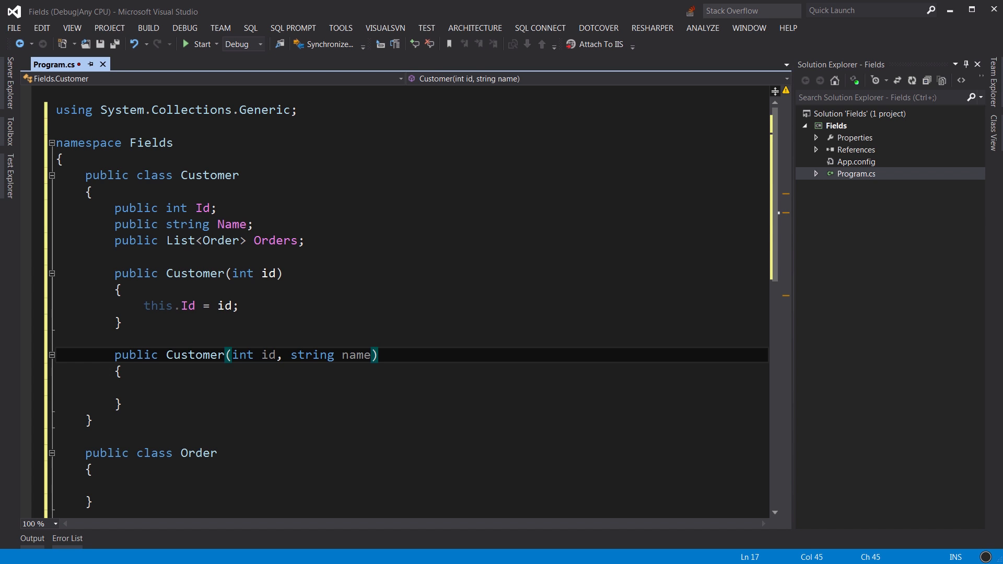
pyautogui.write(': this')
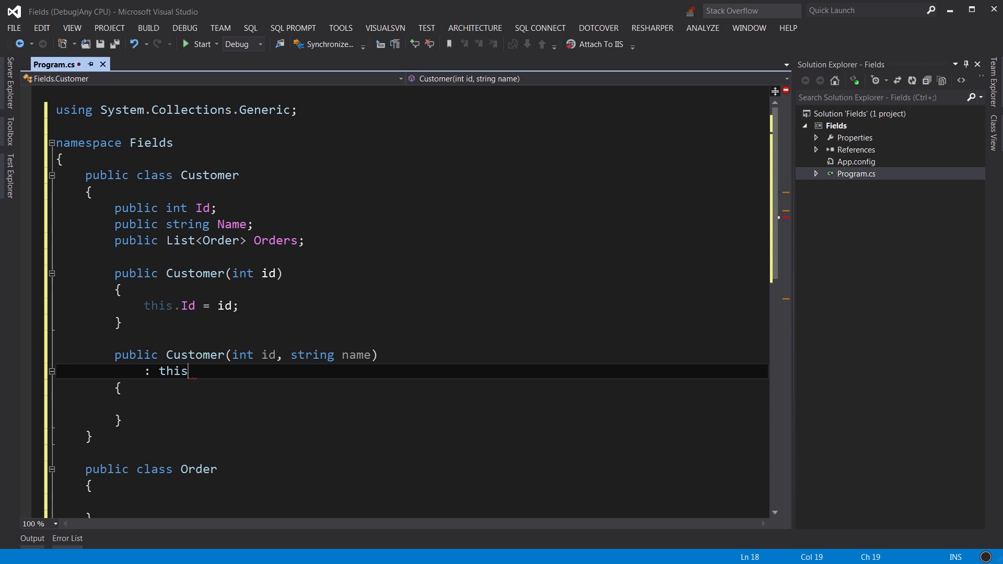
pyautogui.write('(id)')
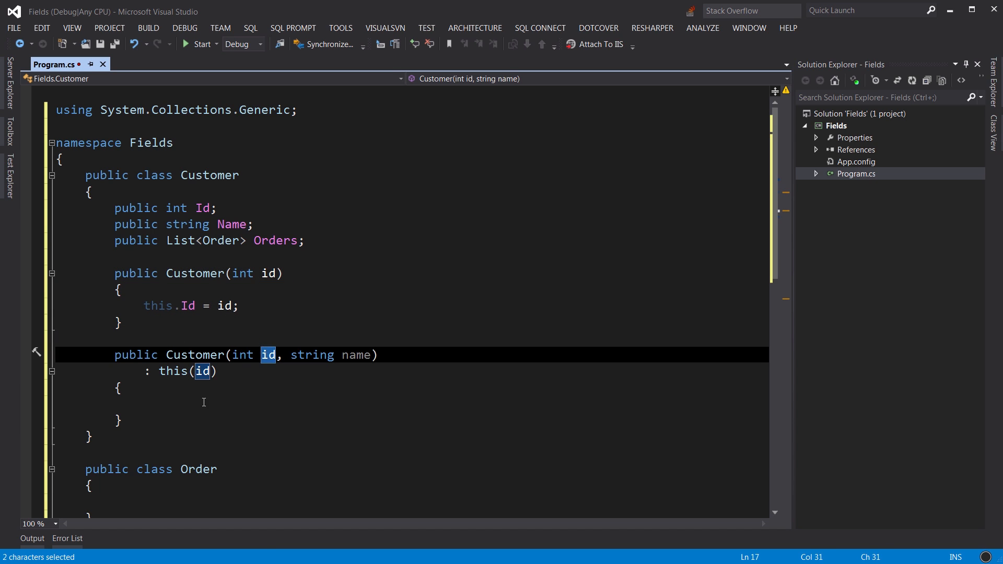
pyautogui.write('this')
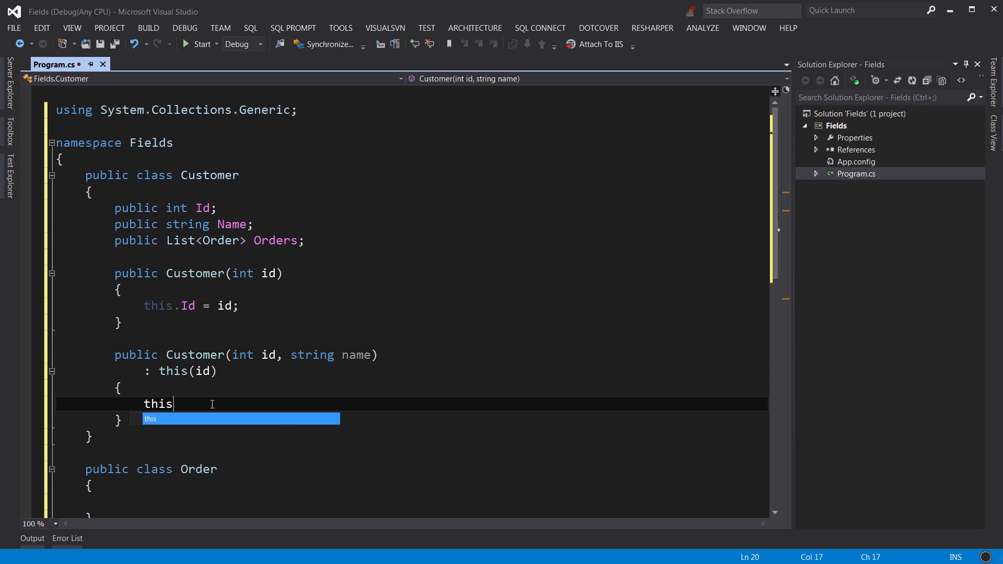
pyautogui.write('.Name = name;')
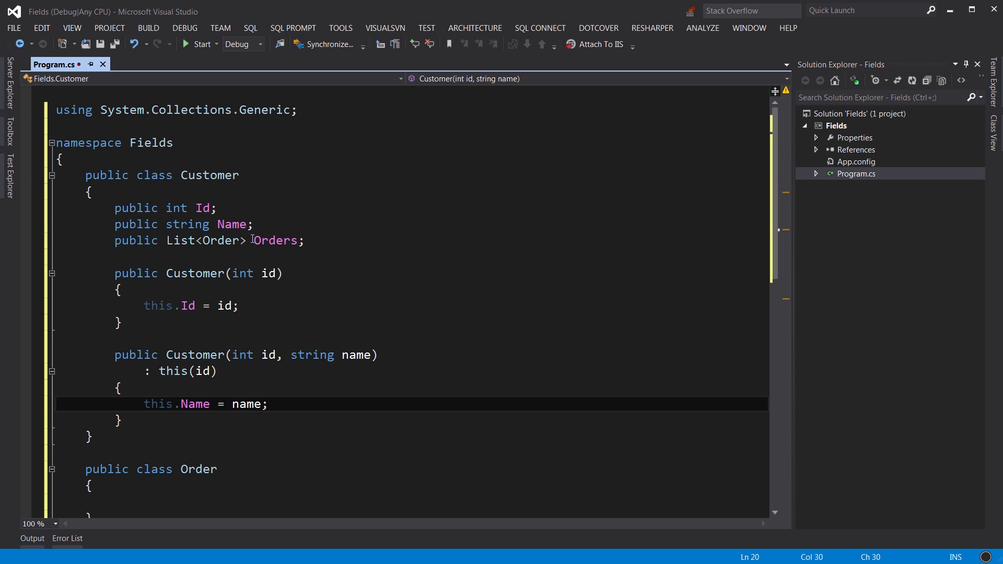
pyautogui.doubleClick(276, 240)
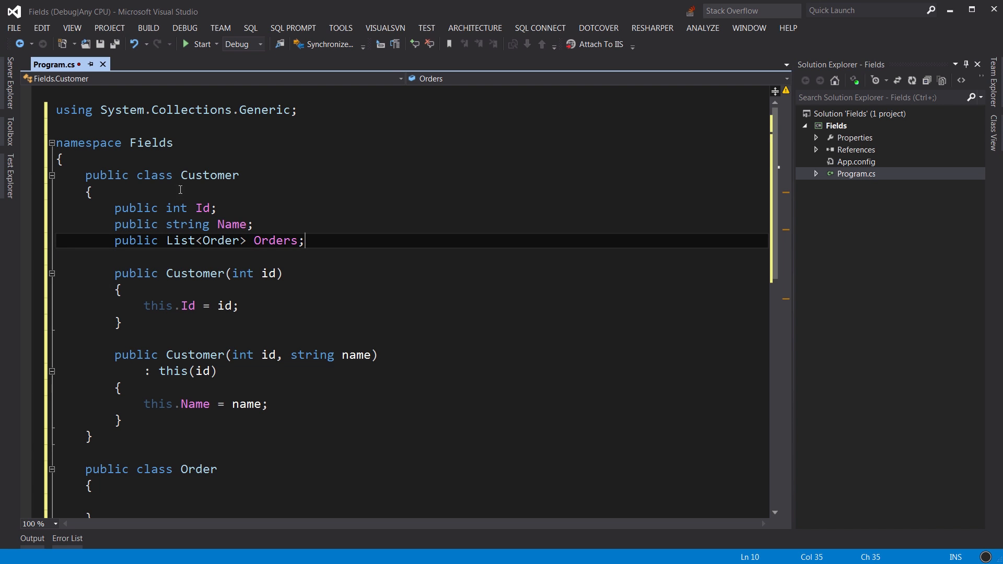
pyautogui.doubleClick(209, 176)
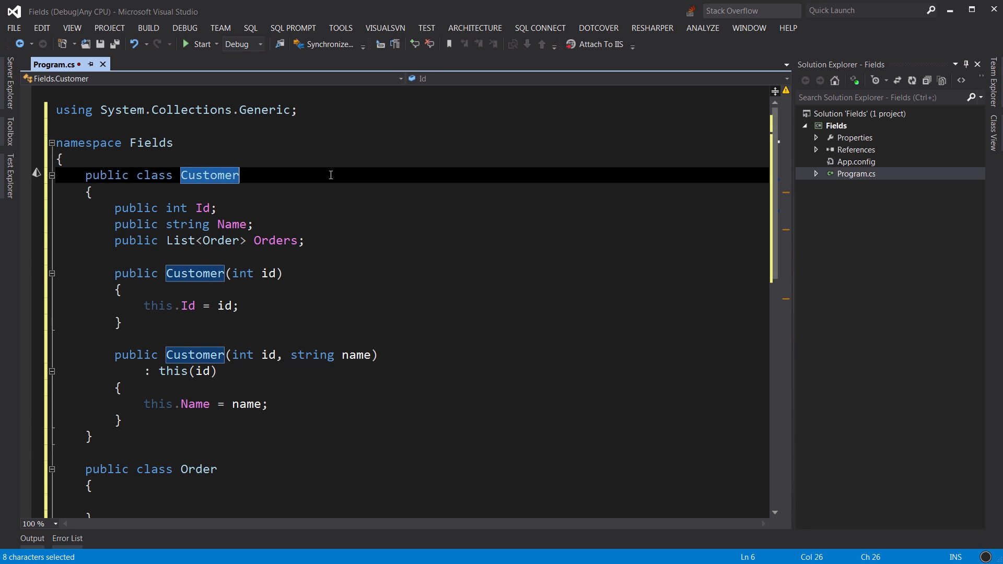
pyautogui.moveTo(253, 239)
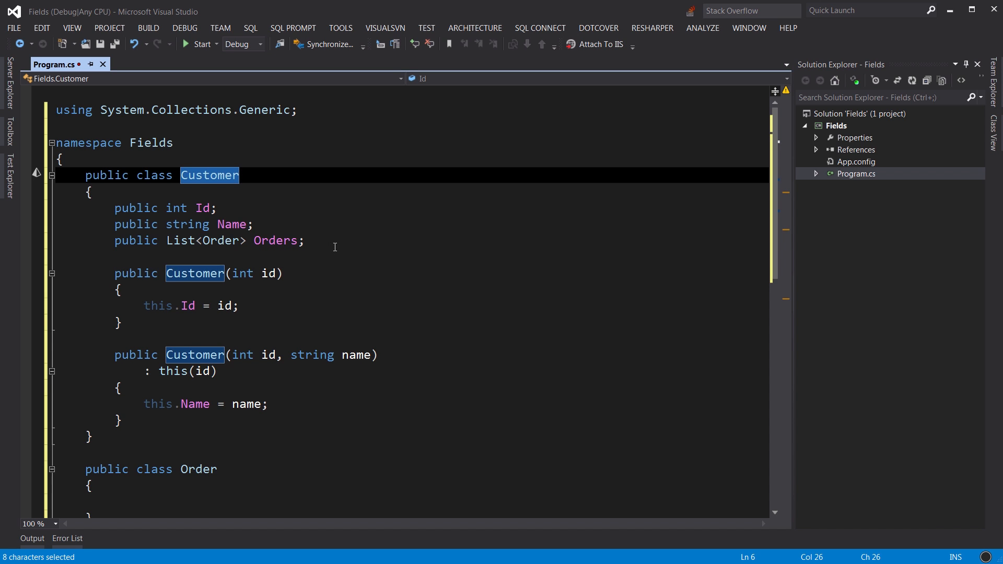
pyautogui.write('c')
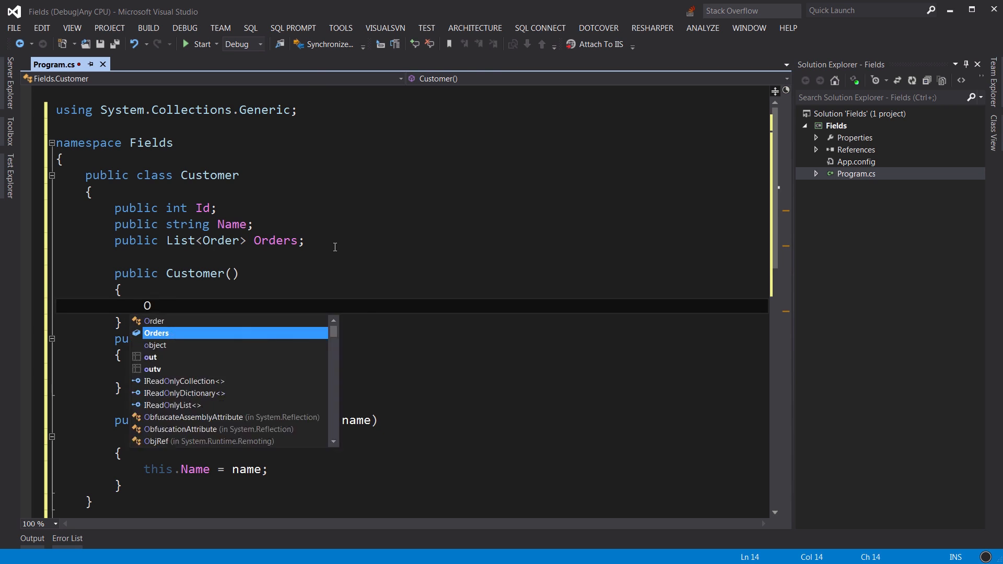
pyautogui.write('Orders = new')
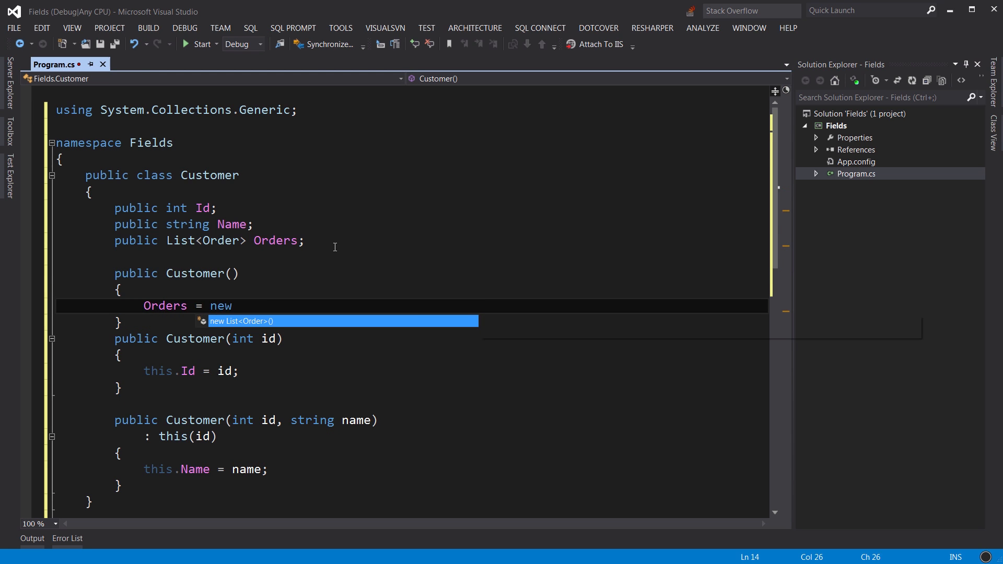
pyautogui.write('List<Order>();')
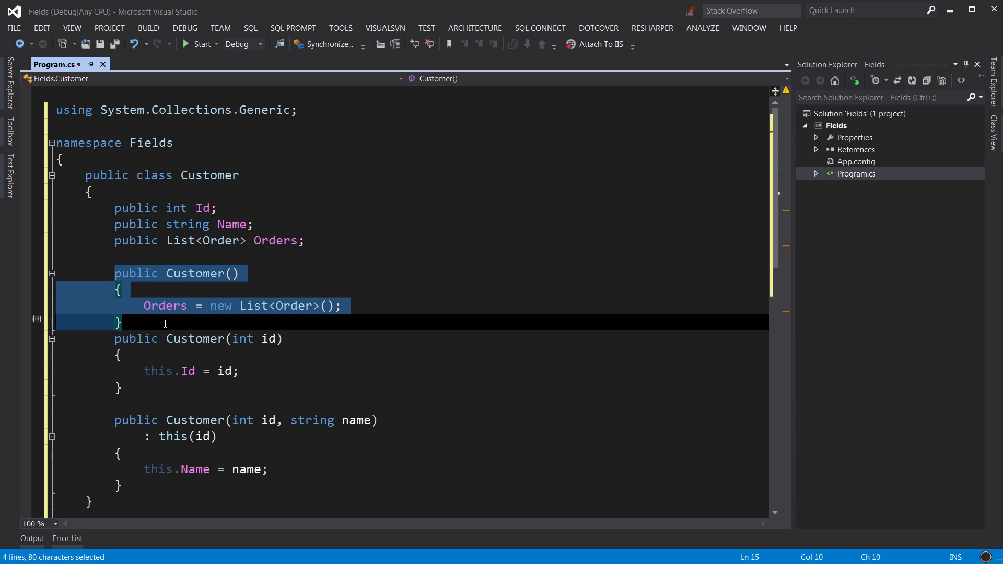
pyautogui.click(165, 324)
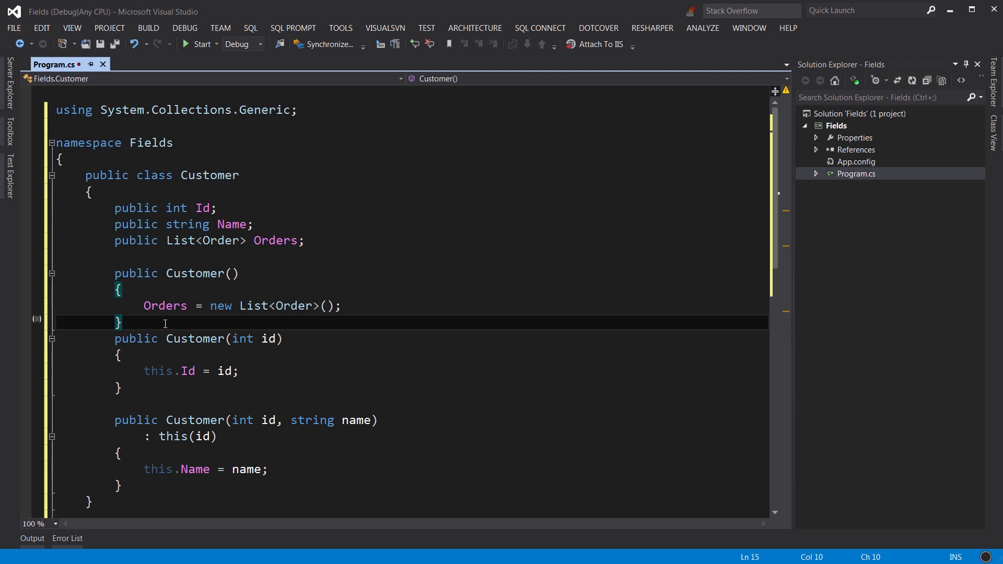
pyautogui.moveTo(290, 228)
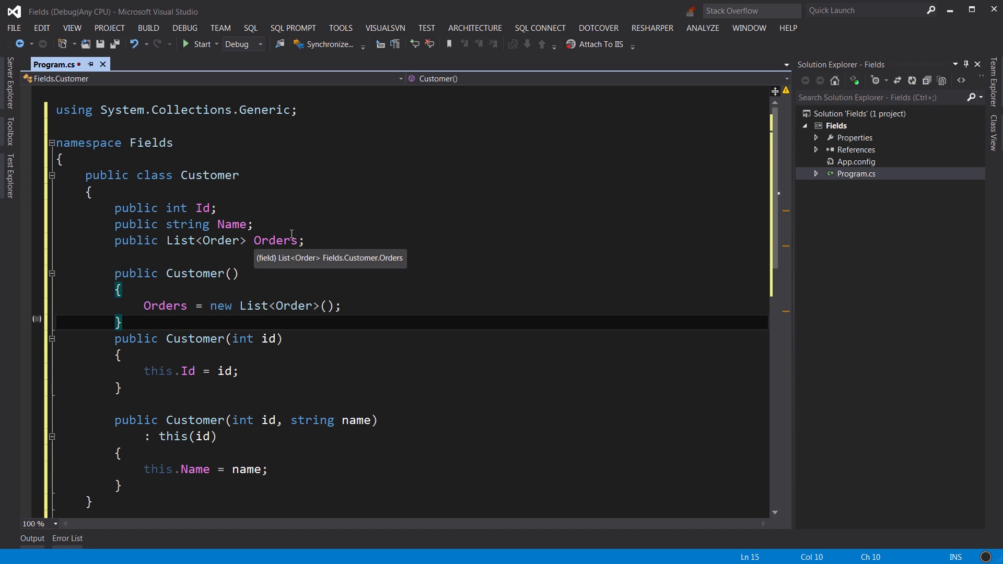
pyautogui.moveTo(154, 336)
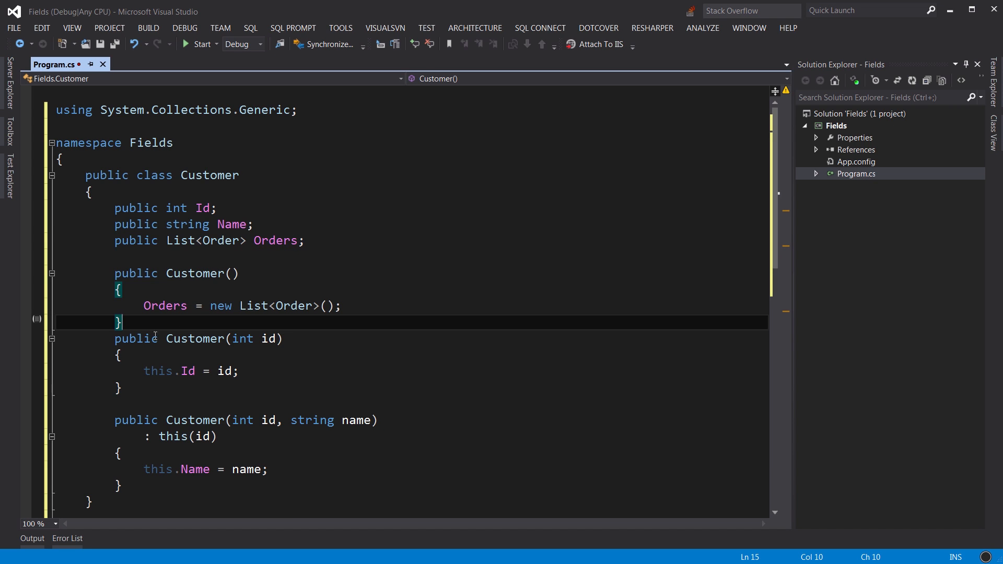
pyautogui.moveTo(219, 274)
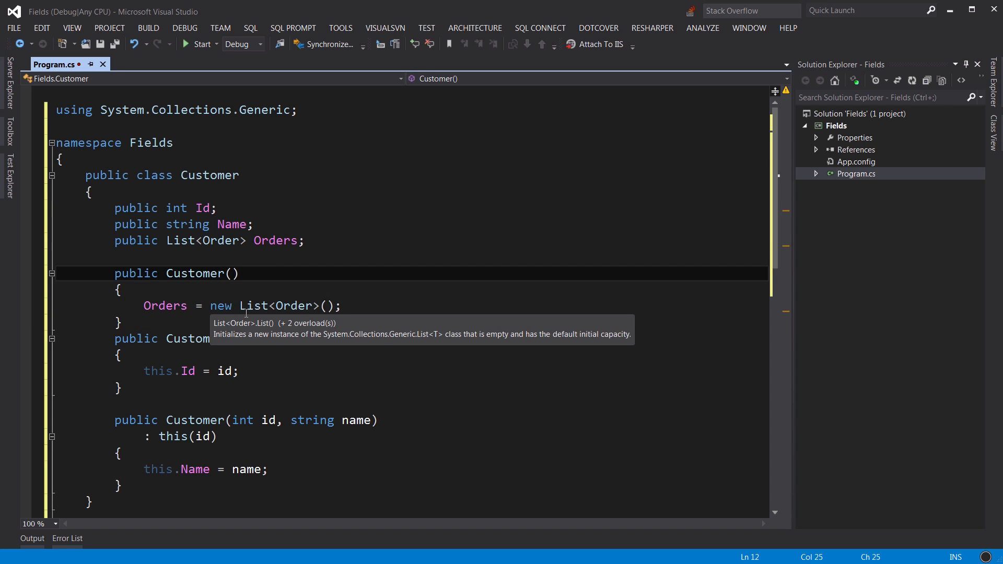
pyautogui.moveTo(384, 313)
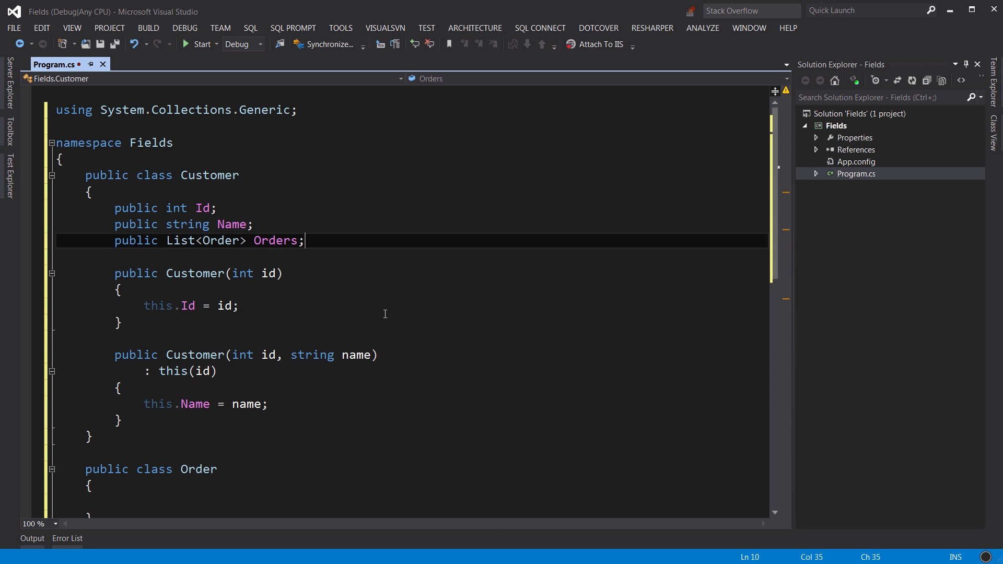
# Step: Initialize Orders inline as = new List<Order>() and select the parameterless constructor for removal
pyautogui.write('= new List<Order>(')
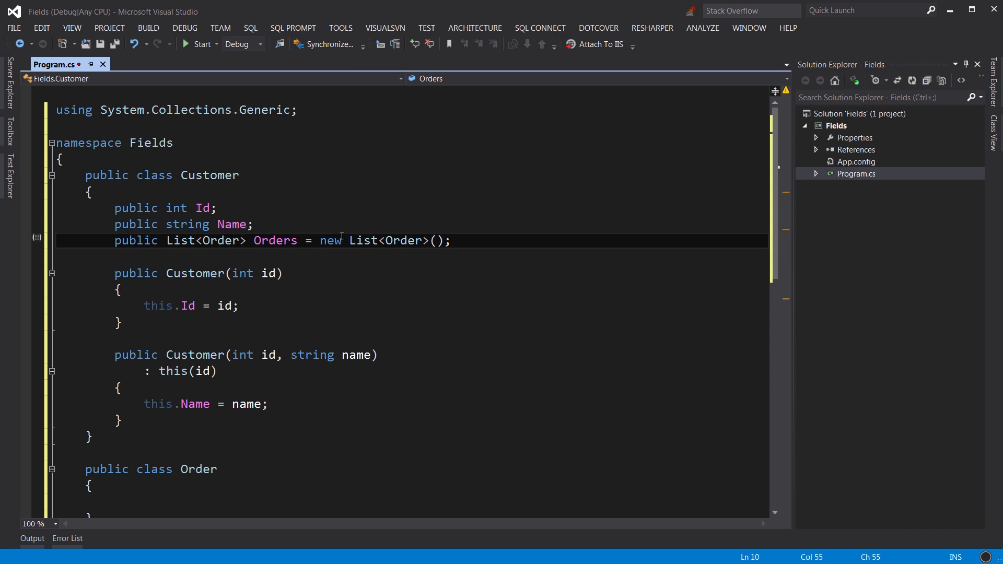
pyautogui.moveTo(114, 207); pyautogui.dragTo(449, 241)
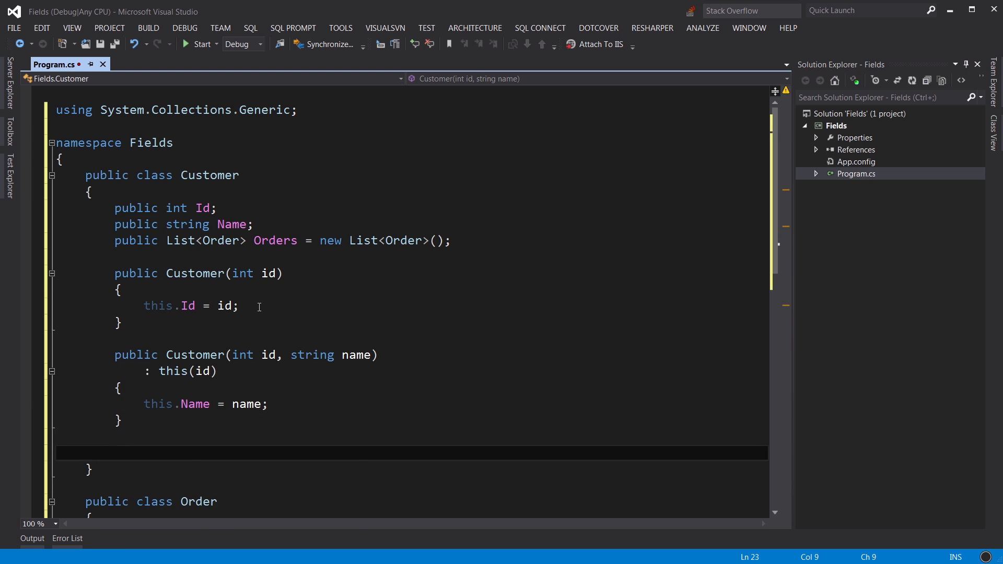
# Step: Write public void Promote() reassigning Orders = new List<Order>() with a '// ....' comment
pyautogui.write('public void Pro')
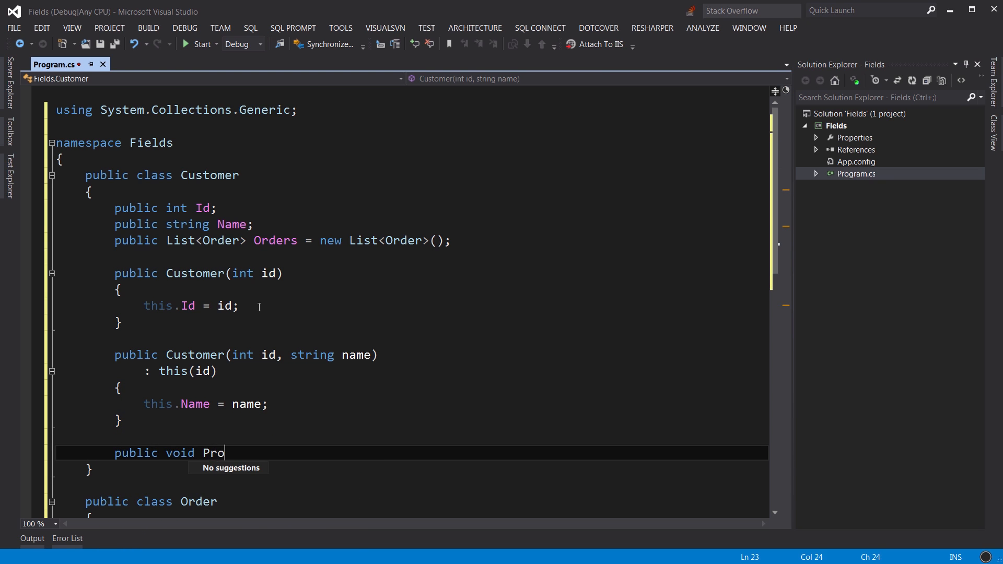
pyautogui.write('mote(')
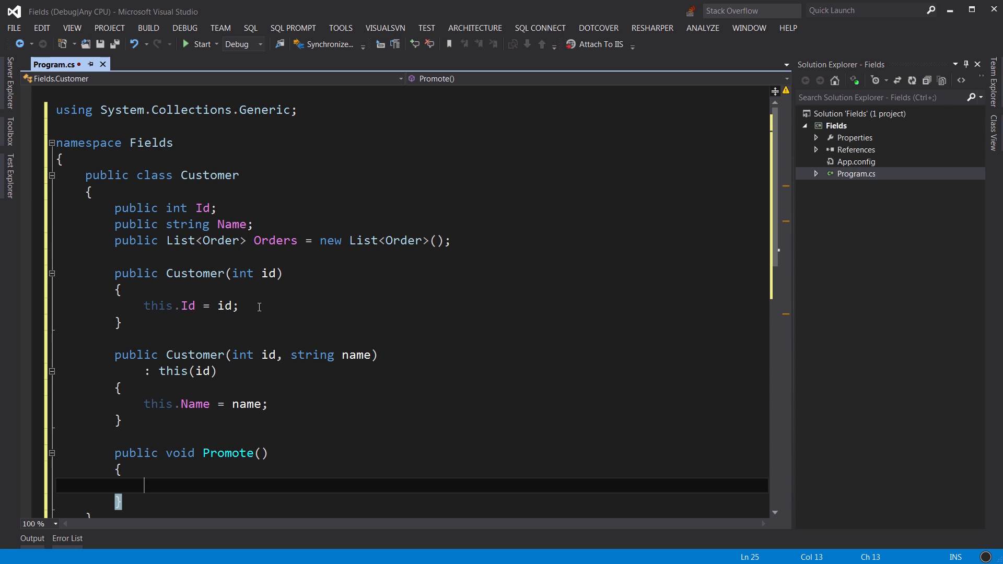
pyautogui.write('//')
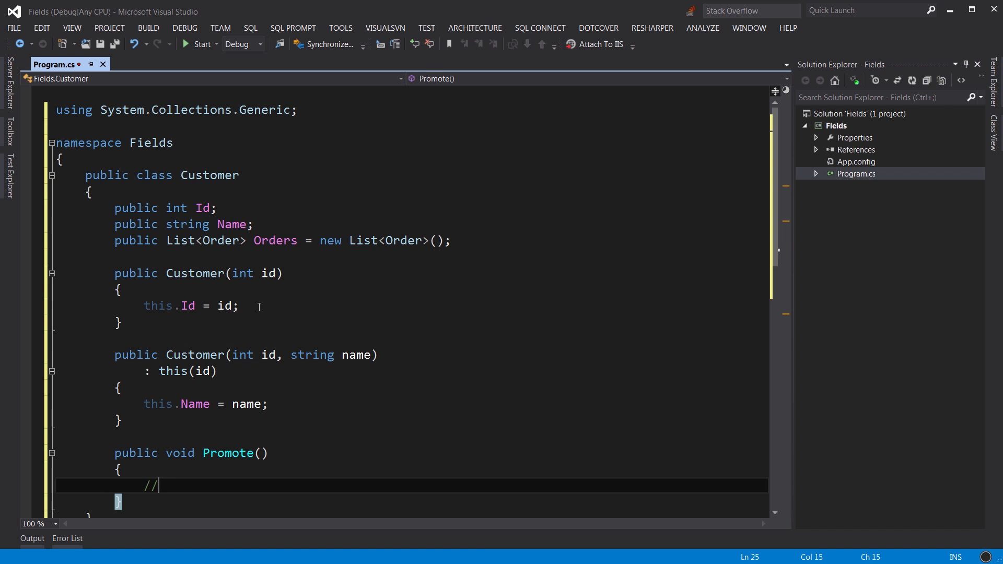
pyautogui.write('....')
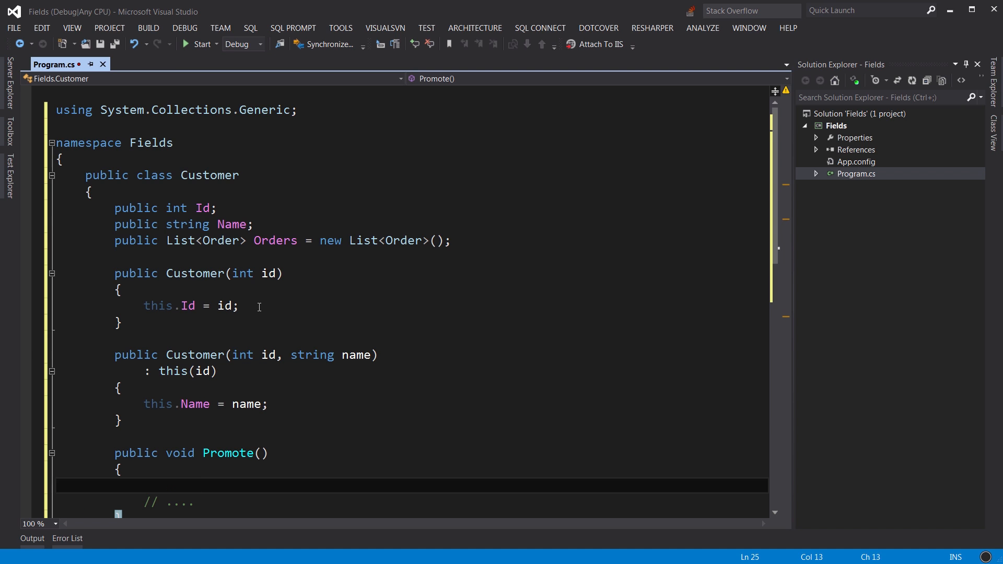
pyautogui.write('Orders = new List<Order>();')
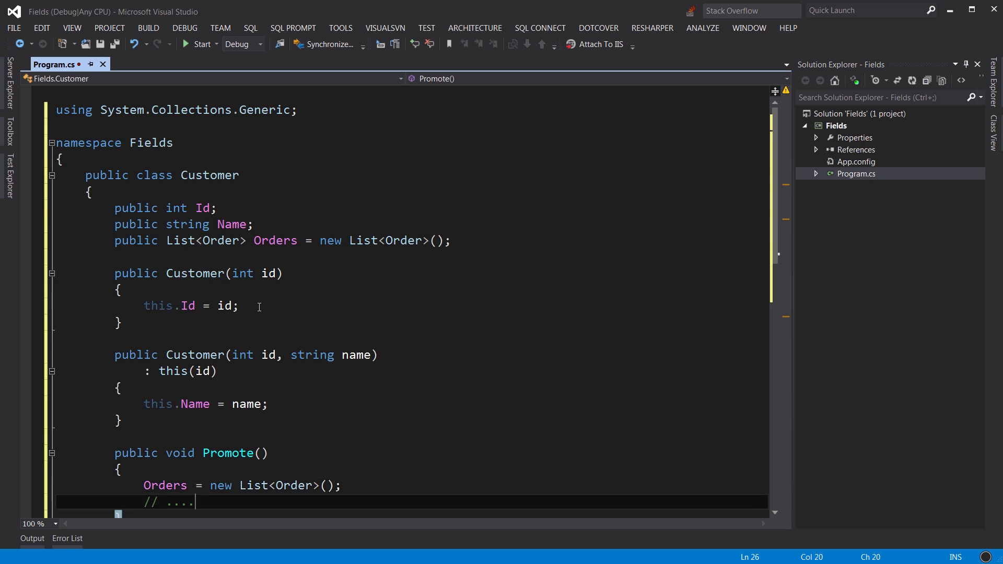
pyautogui.scroll(-3)
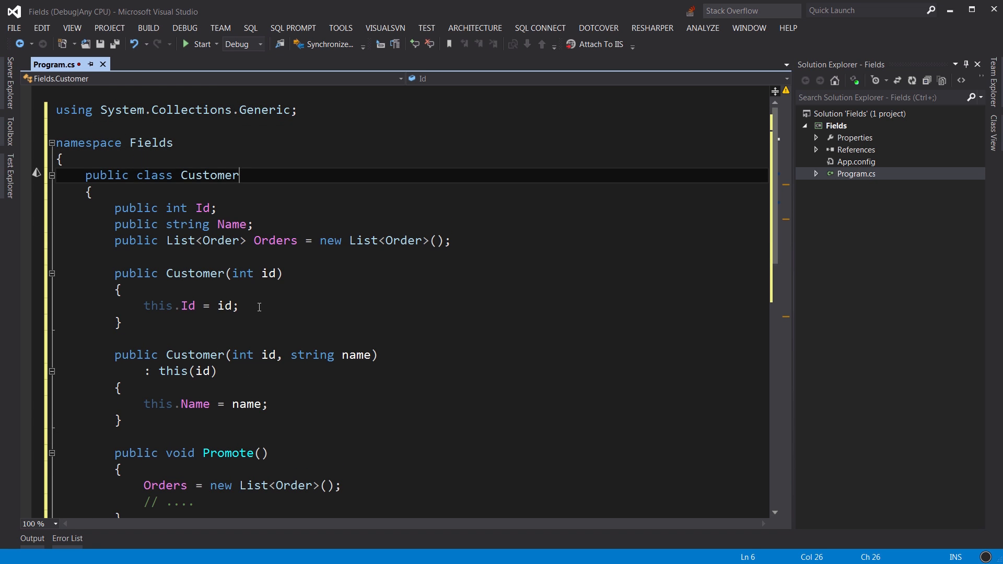
# Step: Move the Customer class into its own Customer.cs via Quick Actions
pyautogui.doubleClick(208, 175)
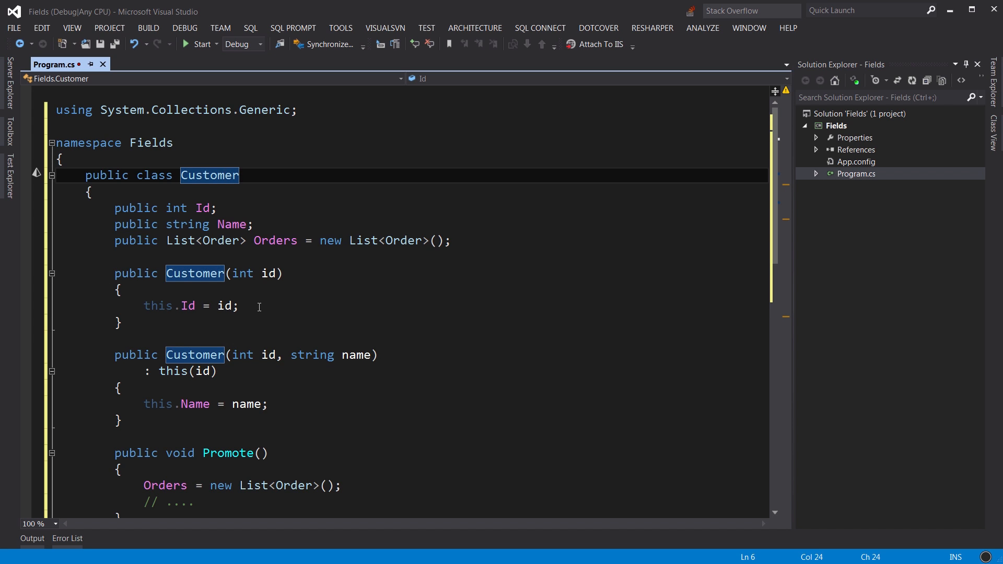
pyautogui.click(36, 176)
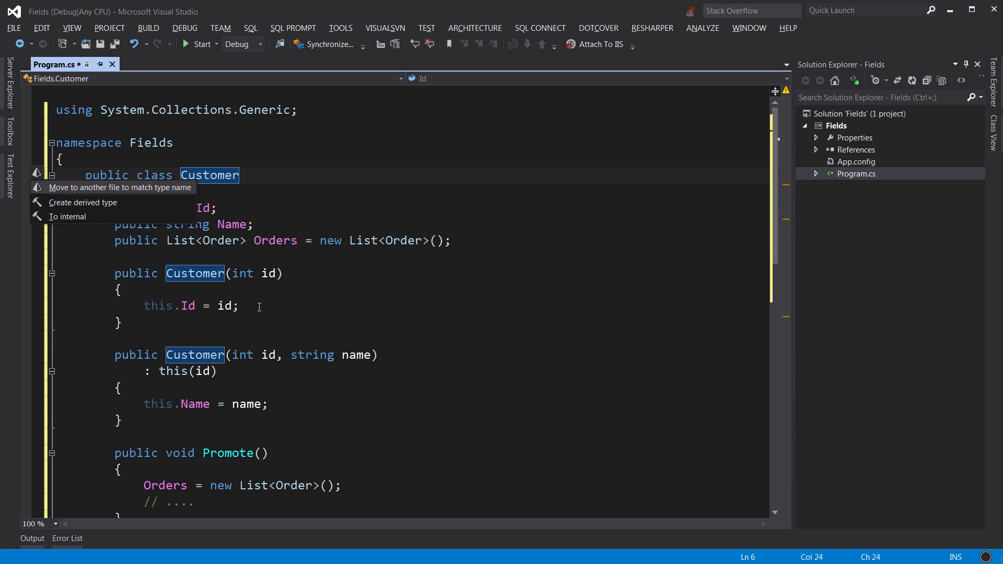
pyautogui.click(119, 187)
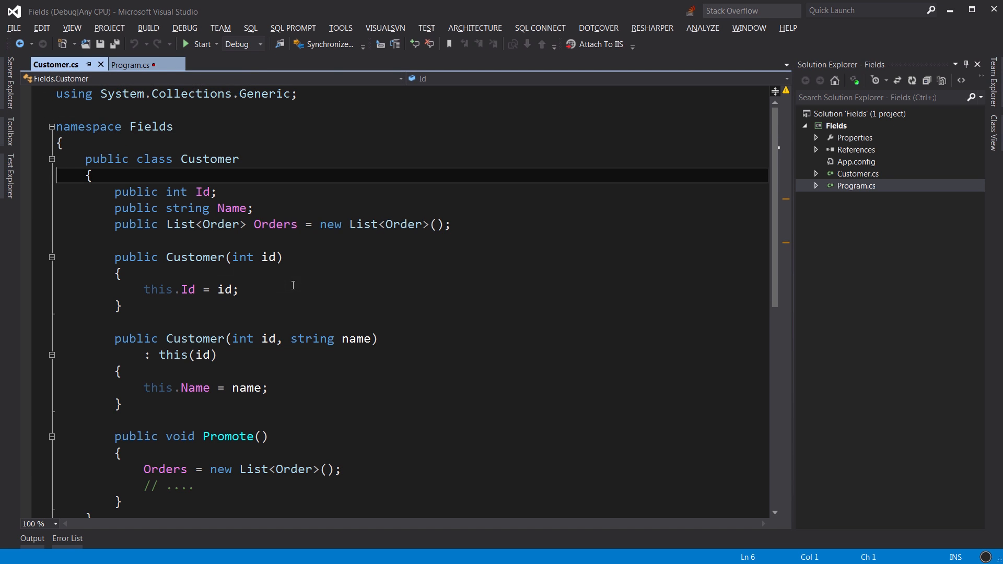
# Step: Move the Order class into Order.cs and return to Program.cs
pyautogui.click(128, 64)
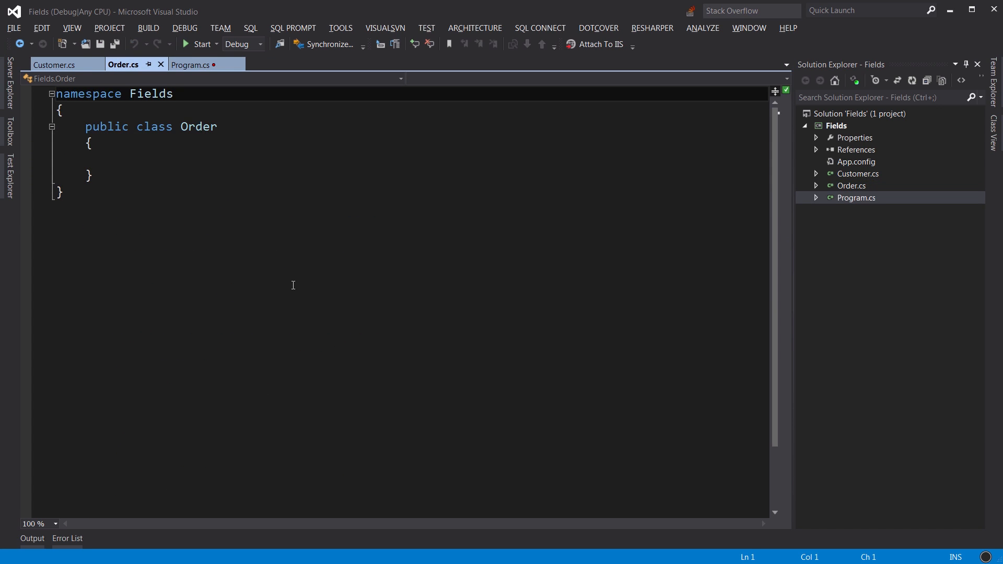
pyautogui.click(193, 65)
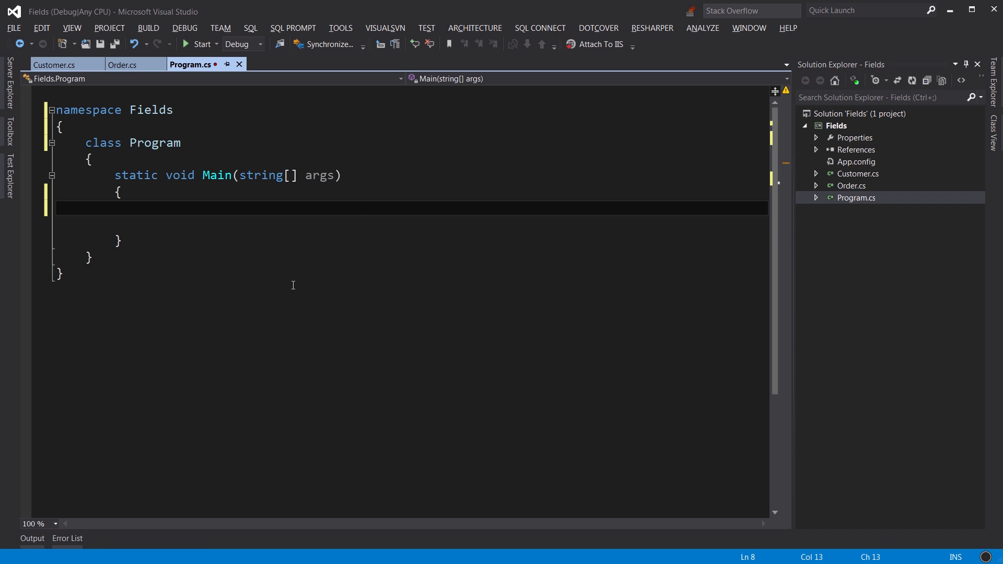
# Step: In Main create var customer = new Customer(1) and add two new Order() to customer.Orders
pyautogui.write('var customer = new Customer(1);')
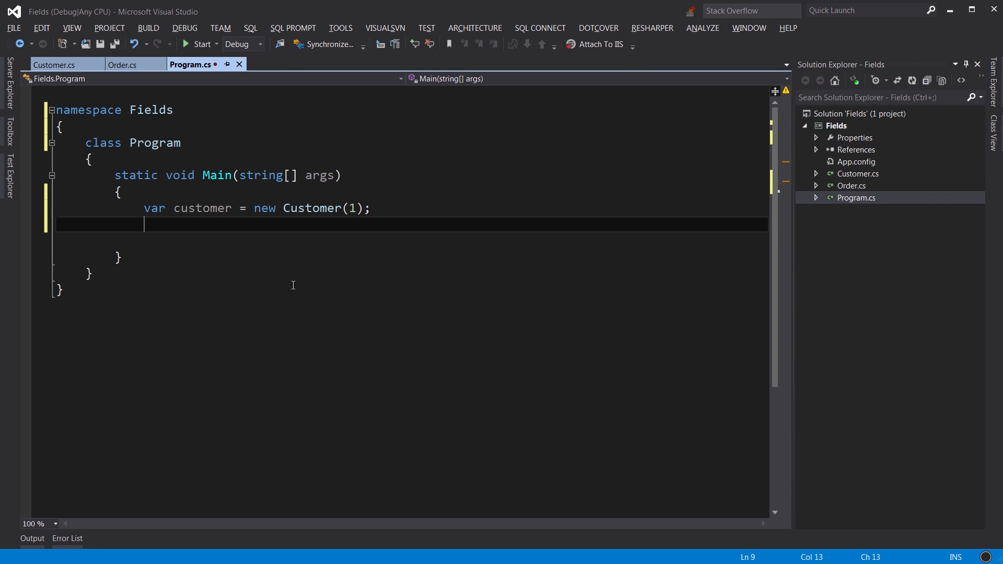
pyautogui.write('customer.')
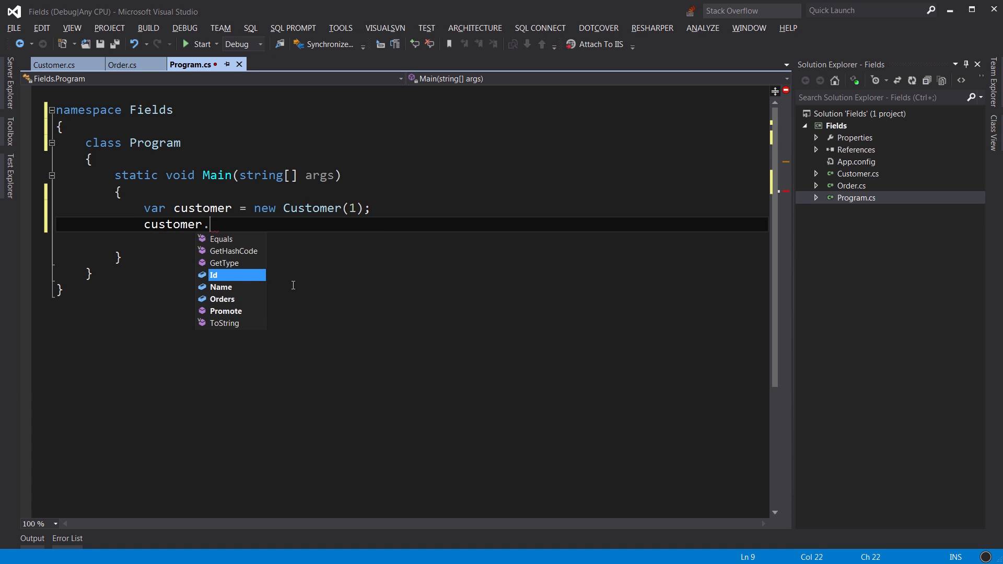
pyautogui.write('Orders.Add(new Order());')
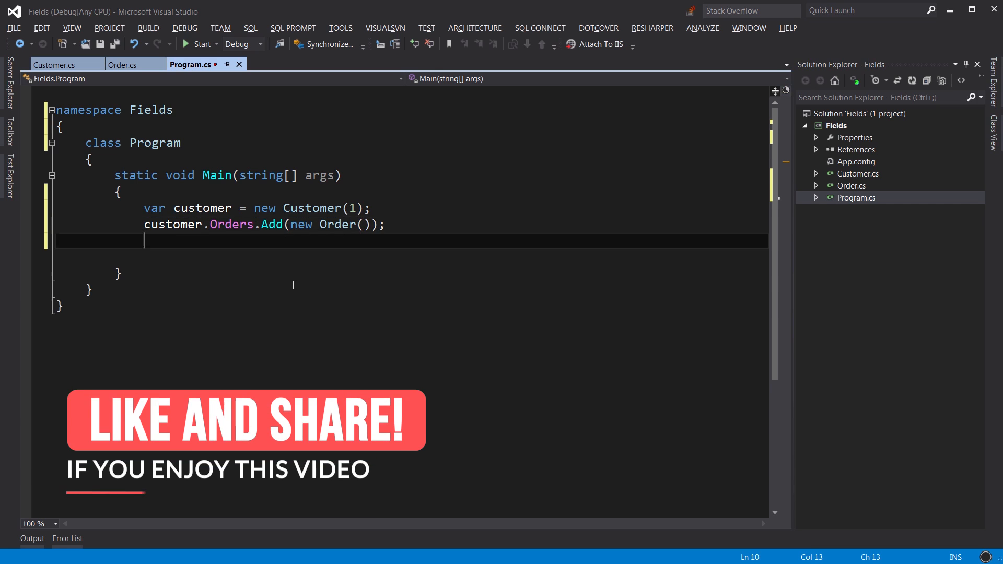
pyautogui.press('Backspace')
pyautogui.write('customer.Orders.Add(new Order());')
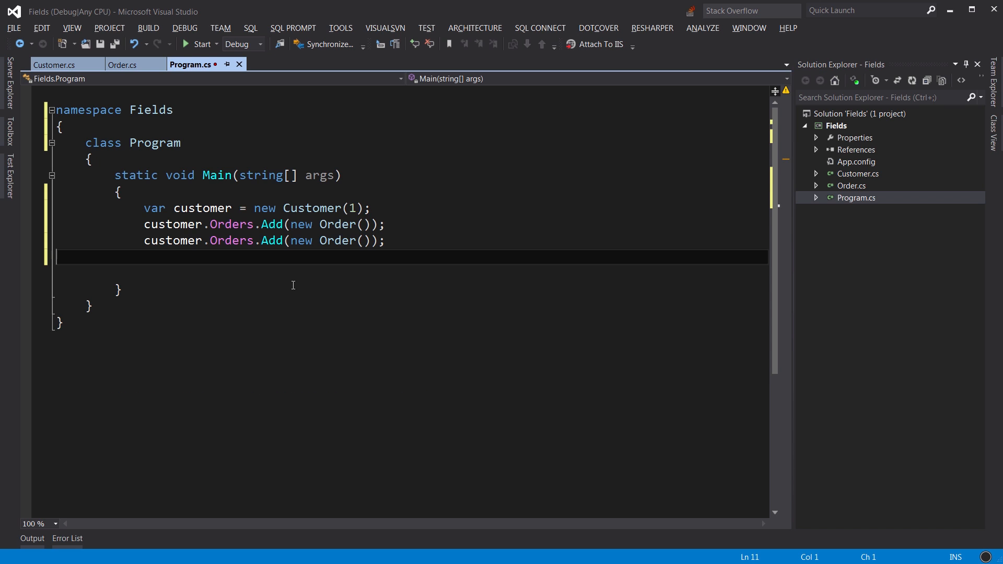
# Step: Print customer.Orders.Count with Console.WriteLine
pyautogui.write('c')
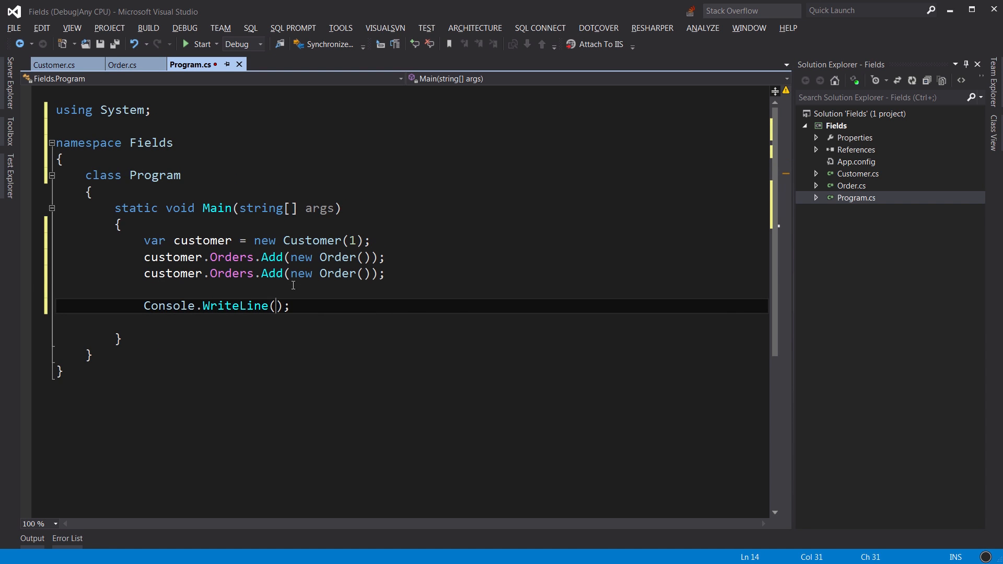
pyautogui.write('customer.Order')
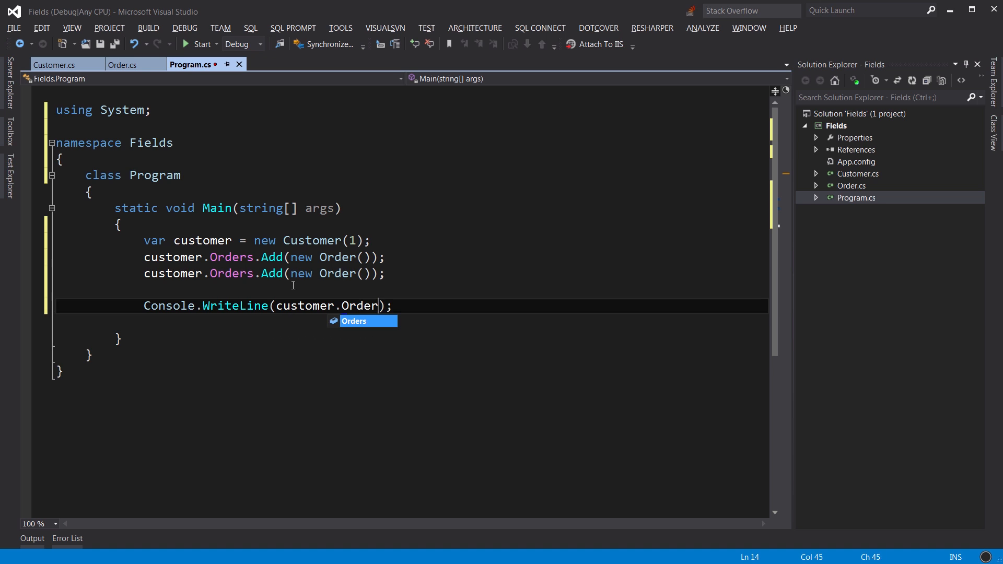
pyautogui.write('s.Count')
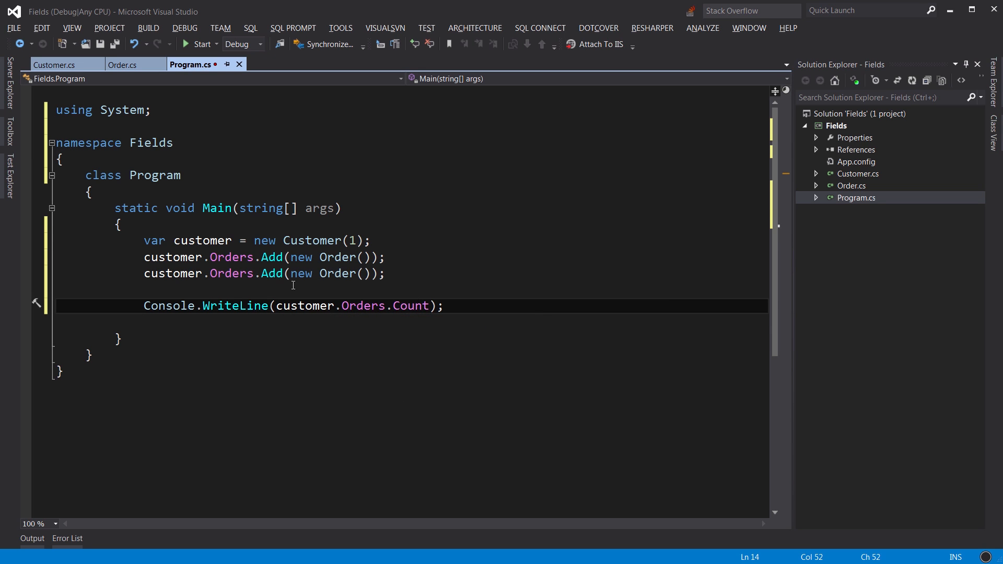
pyautogui.click(193, 44)
pyautogui.write('pro')
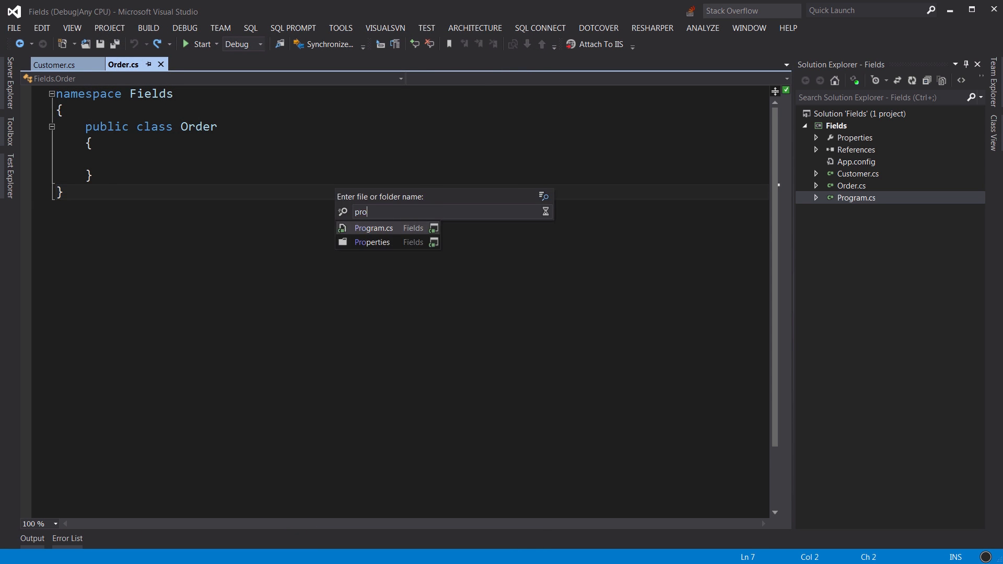
# Step: Reopen Program.cs and call customer.Promote() before the count is printed
pyautogui.click(374, 228)
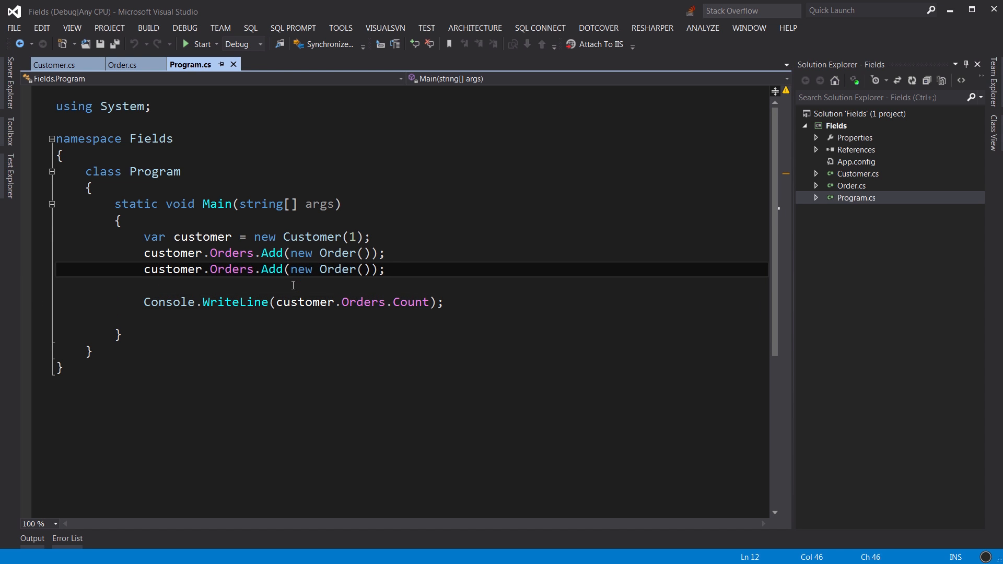
pyautogui.write('custom')
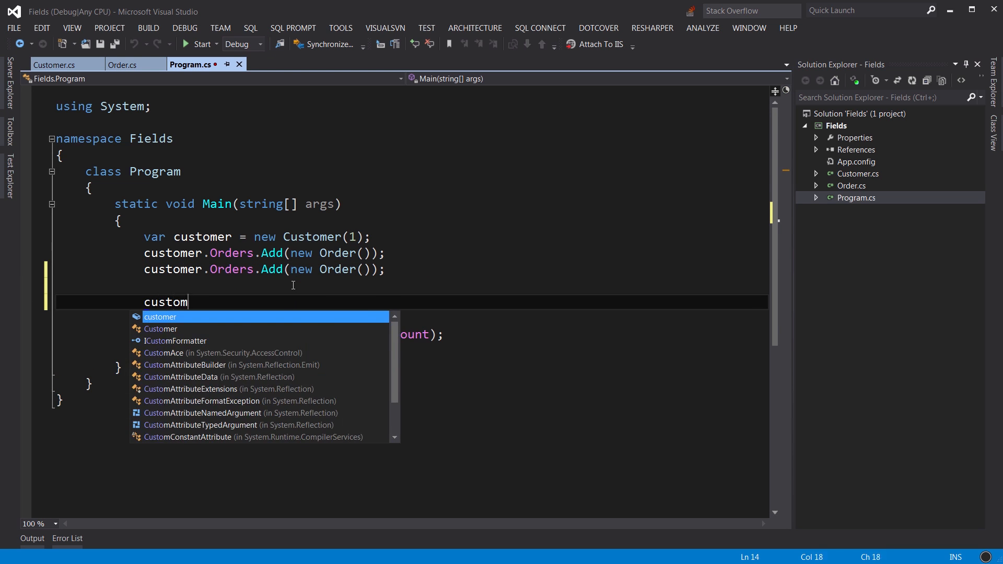
pyautogui.write('er.')
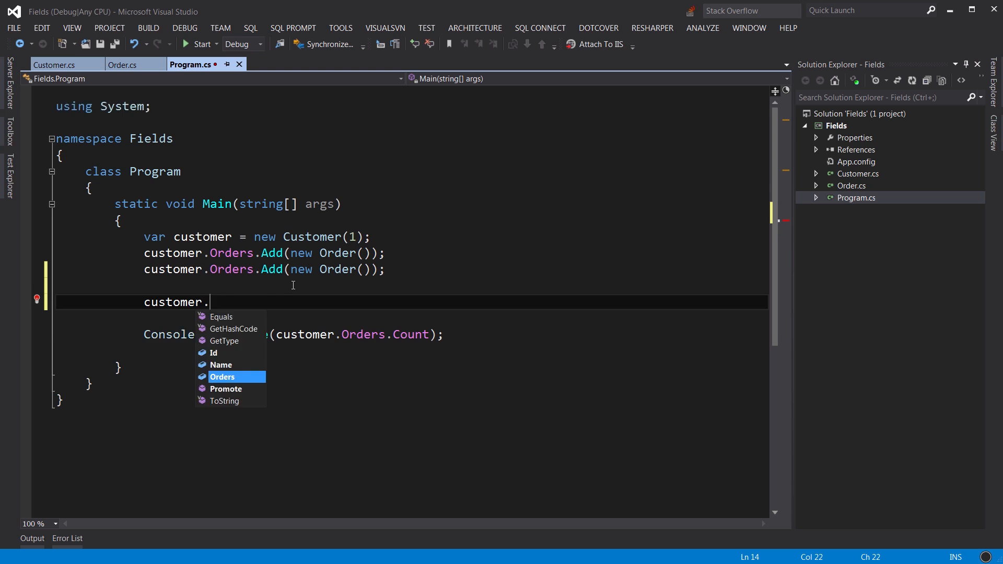
pyautogui.write('Promote();')
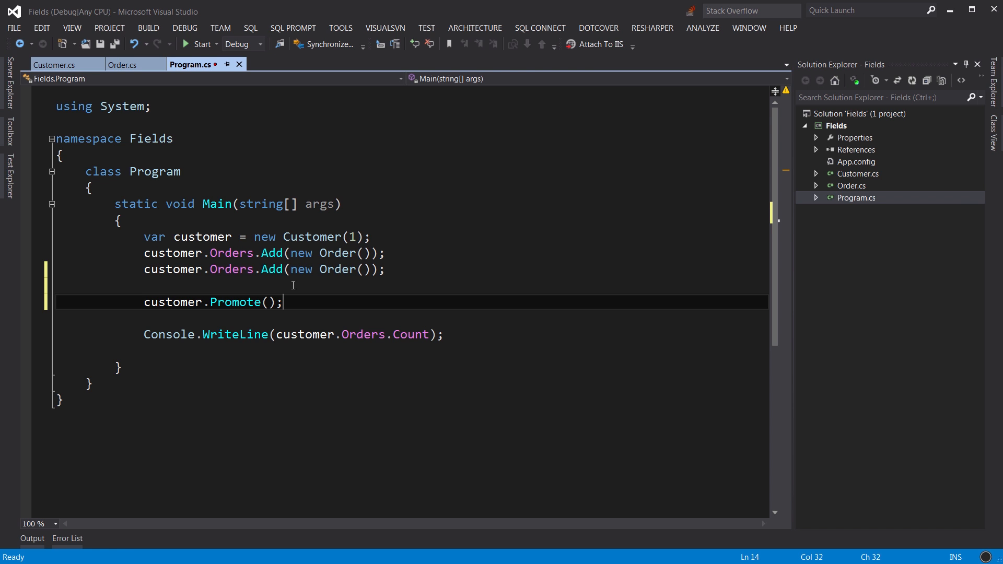
# Step: Build the solution successfully
pyautogui.click(188, 44)
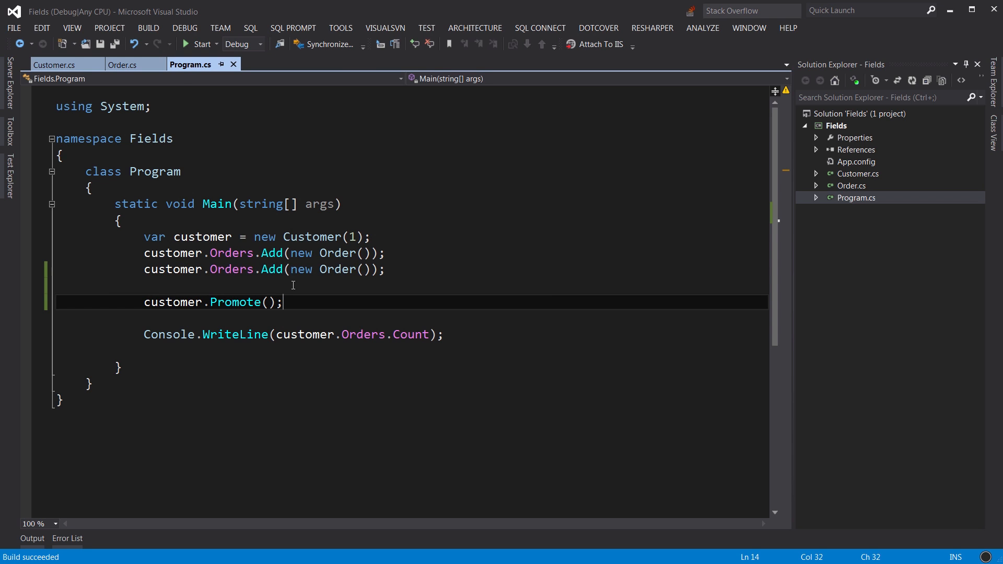
pyautogui.click(58, 63)
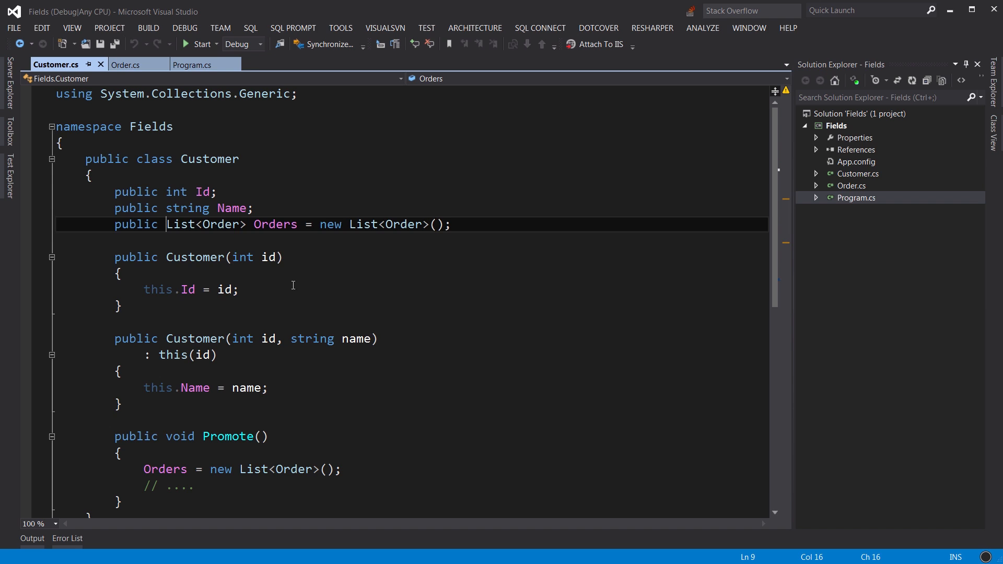
# Step: Declare the Orders field as public readonly List<Order>
pyautogui.write('readonly')
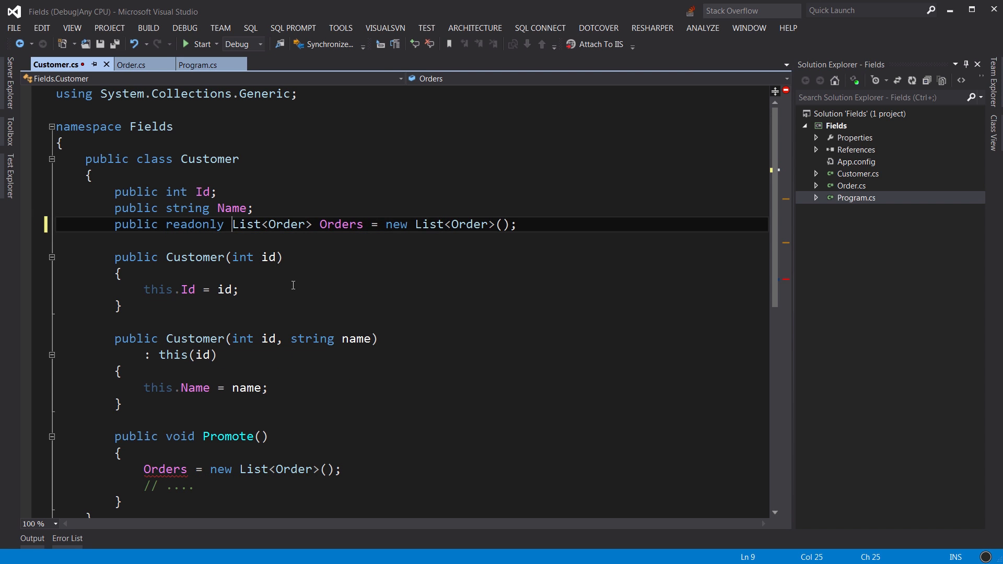
pyautogui.doubleClick(247, 223)
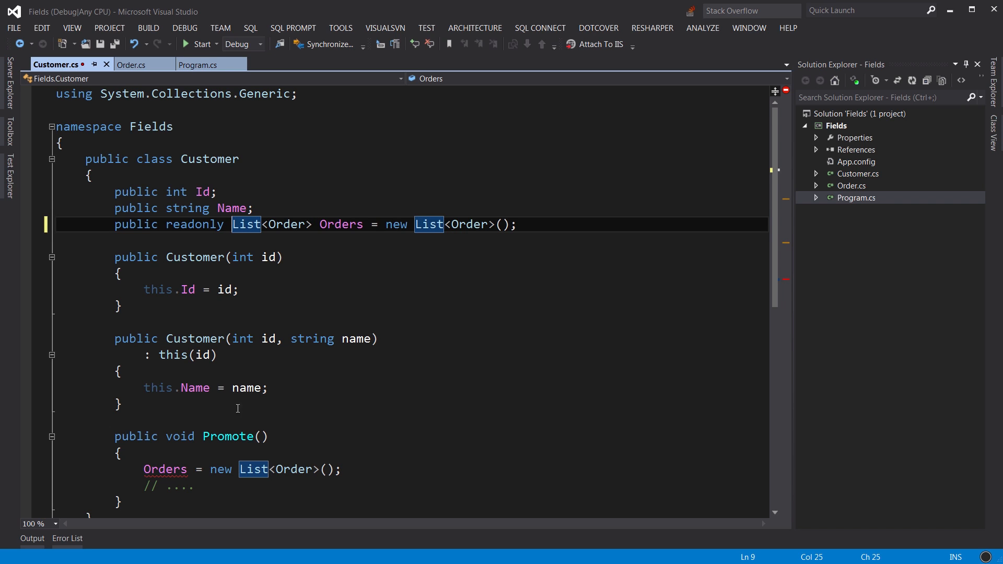
pyautogui.moveTo(165, 469)
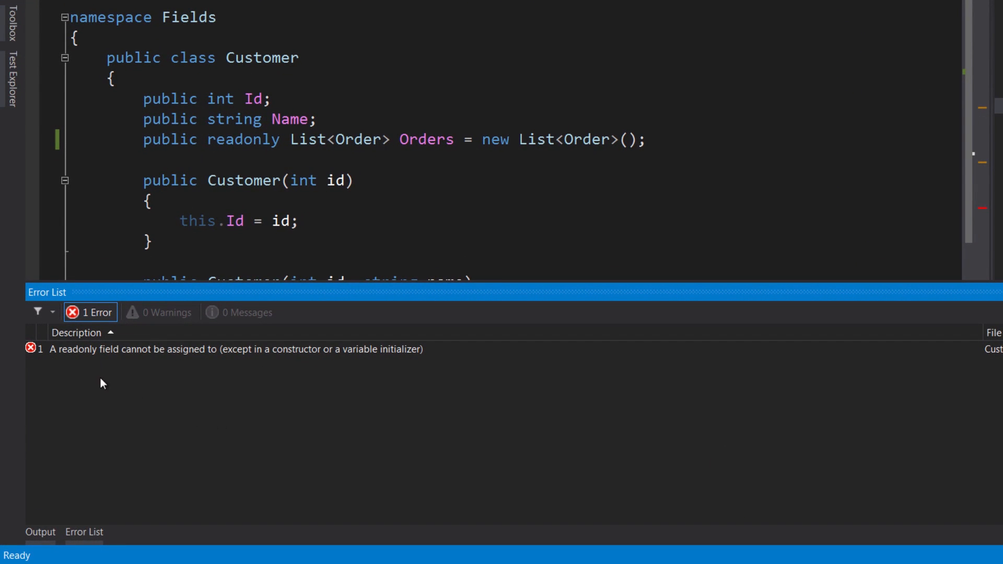
pyautogui.moveTo(234, 359)
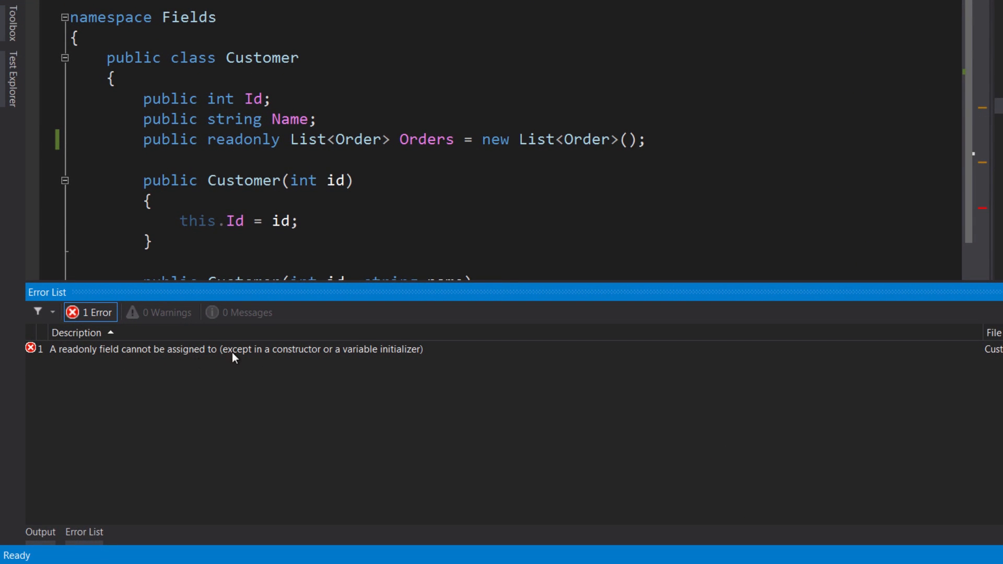
pyautogui.moveTo(286, 355)
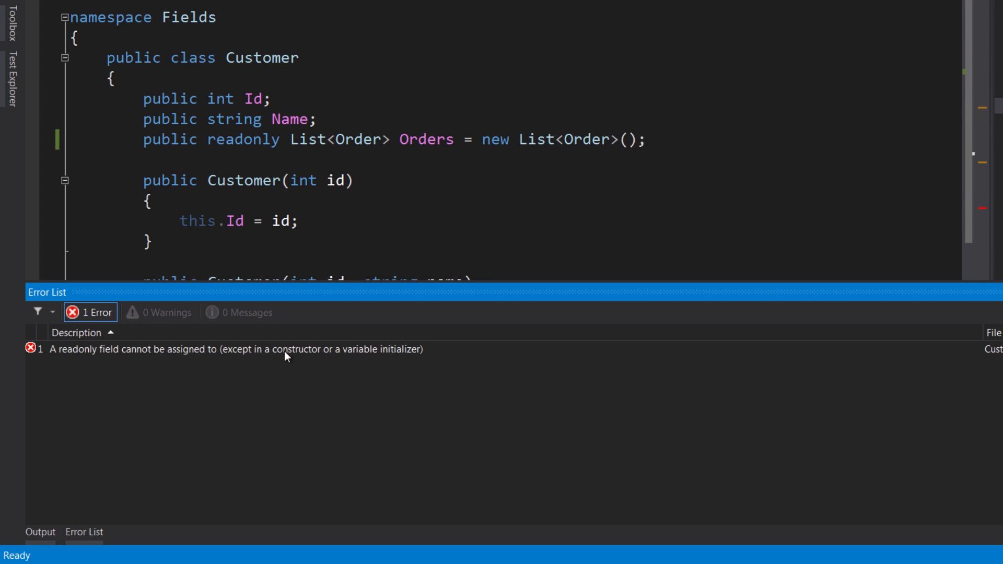
pyautogui.moveTo(364, 359)
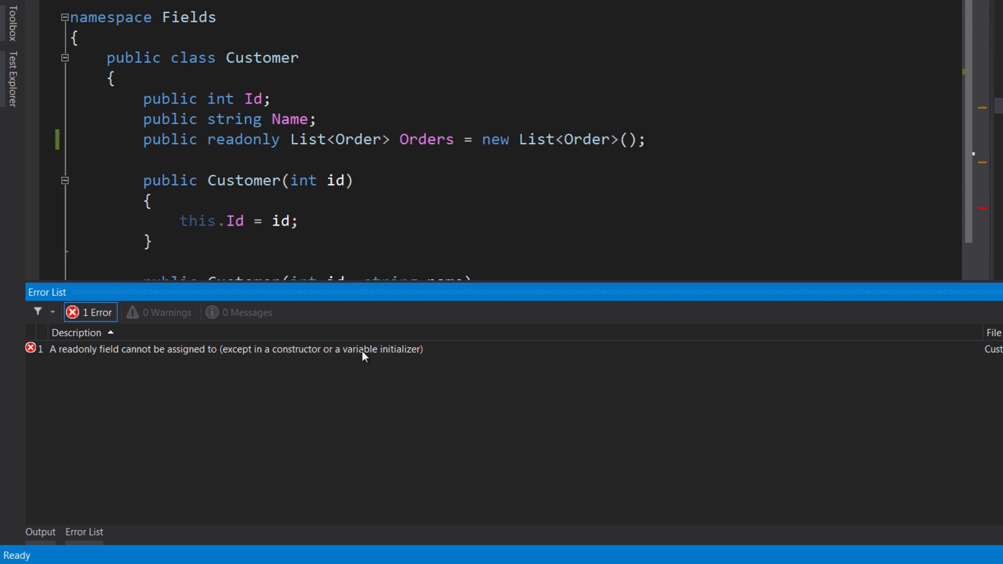